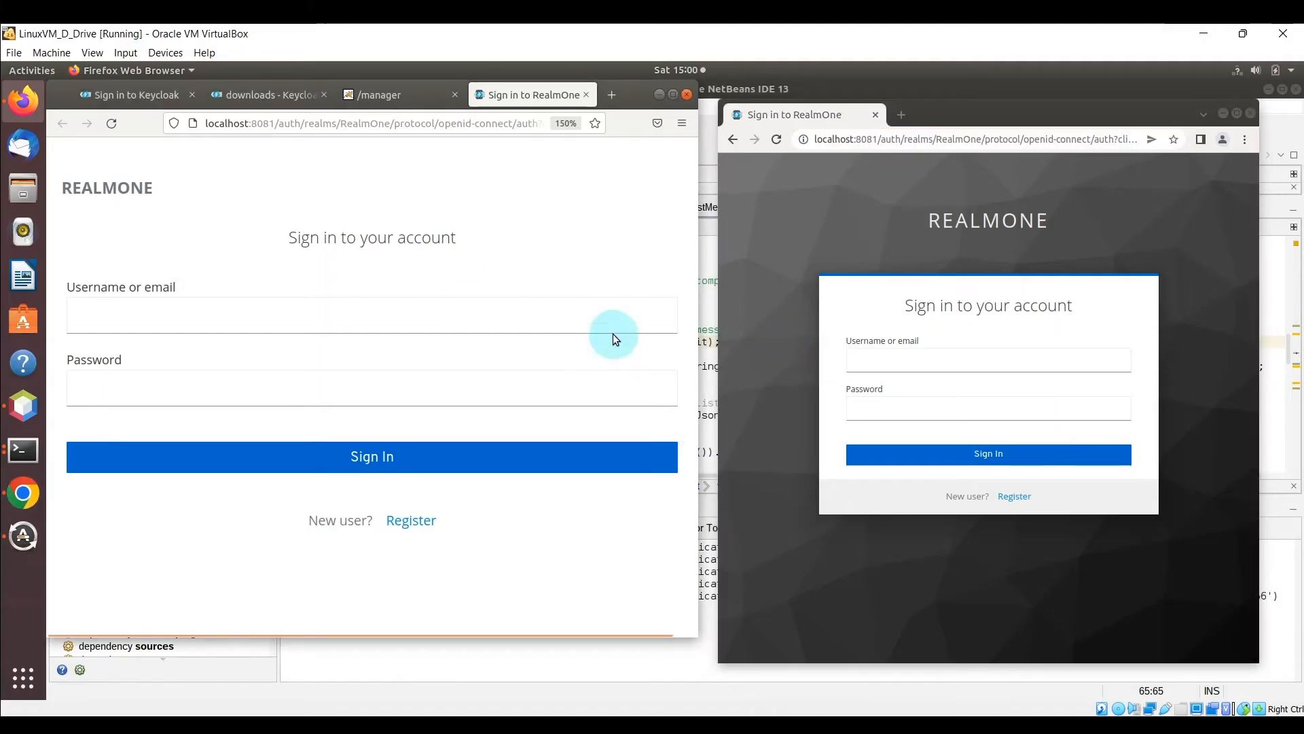
Sign in as test_user on the RealmOne page and let the browser save the login
{"action": "type", "text": "test_user"}
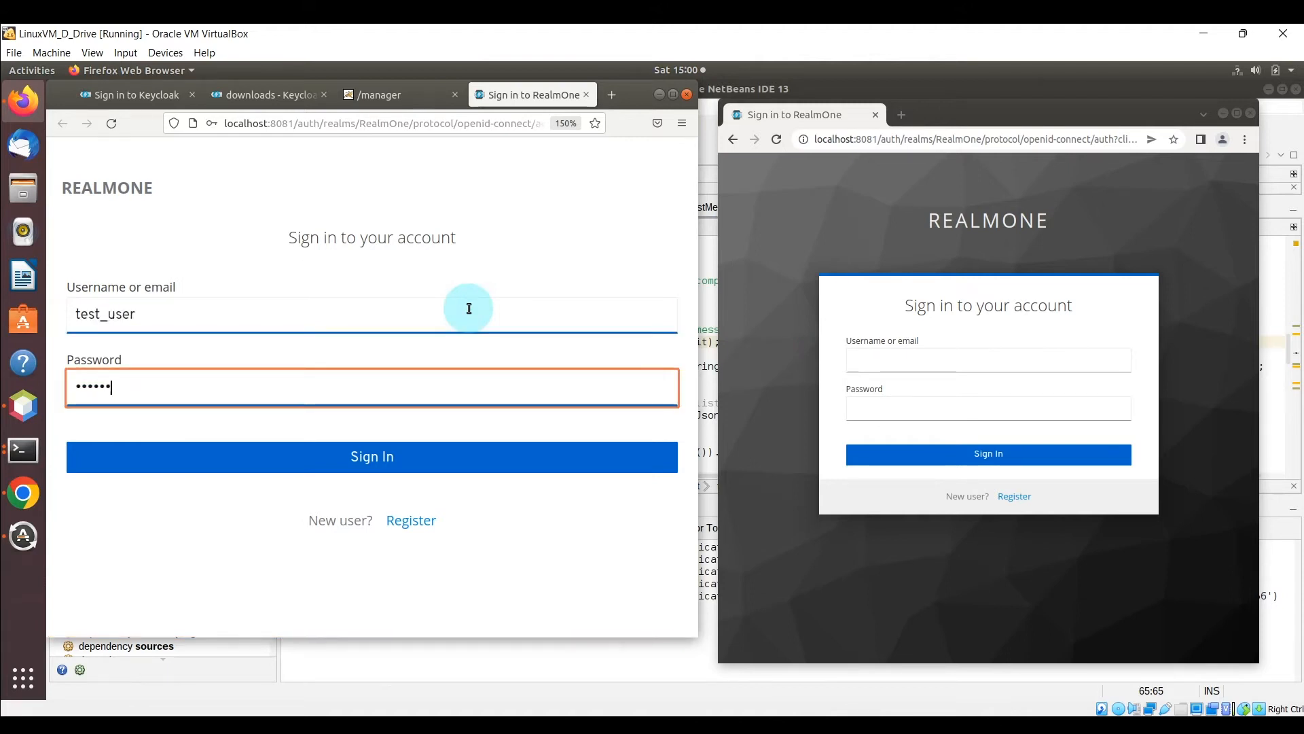
{"action": "left_click", "coordinate": [371, 456]}
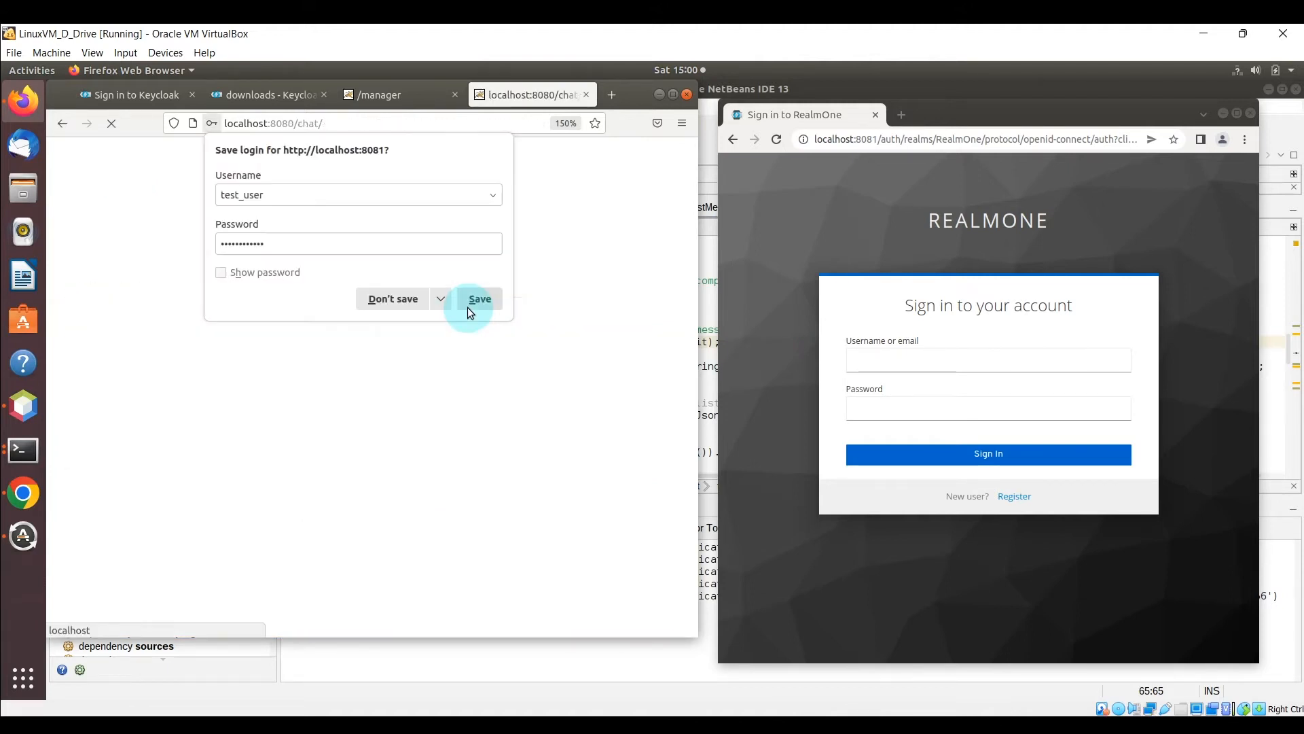
{"action": "left_click", "coordinate": [479, 299]}
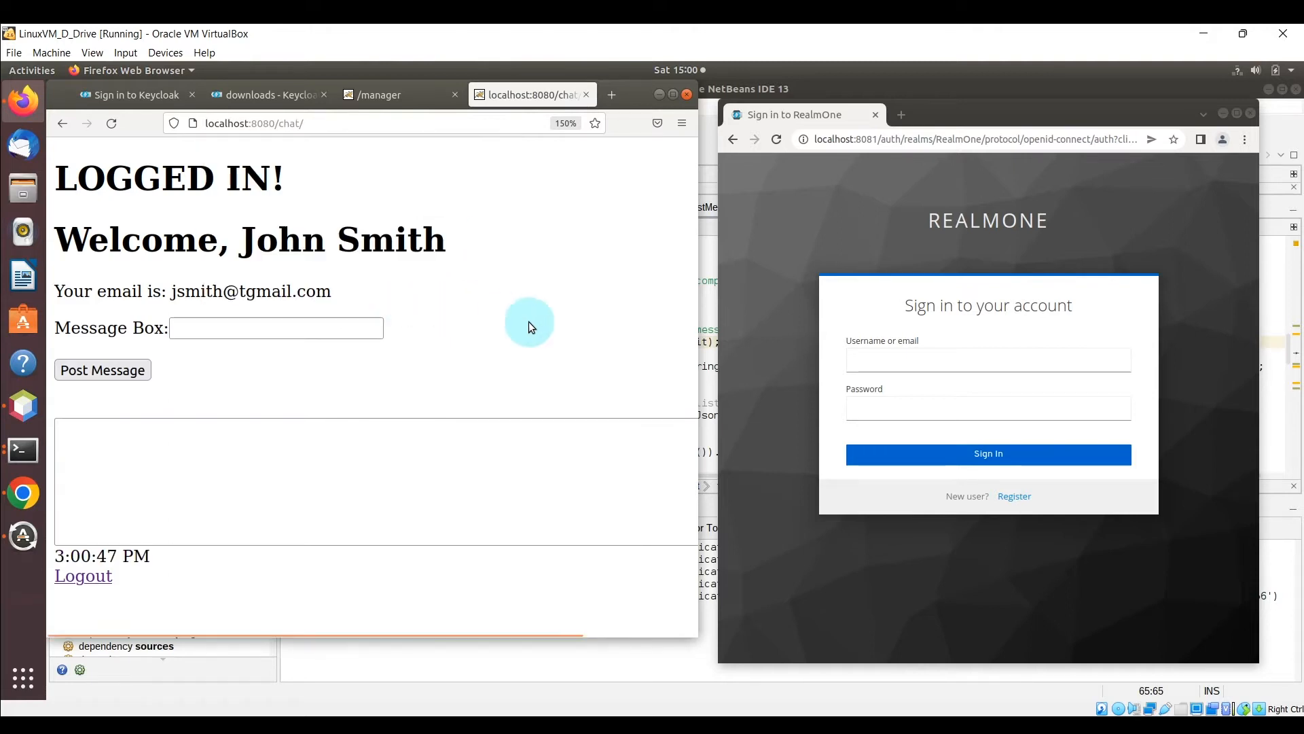
Sign in as test_user2 on the RealmOne page in the second browser
{"action": "left_click", "coordinate": [988, 359]}
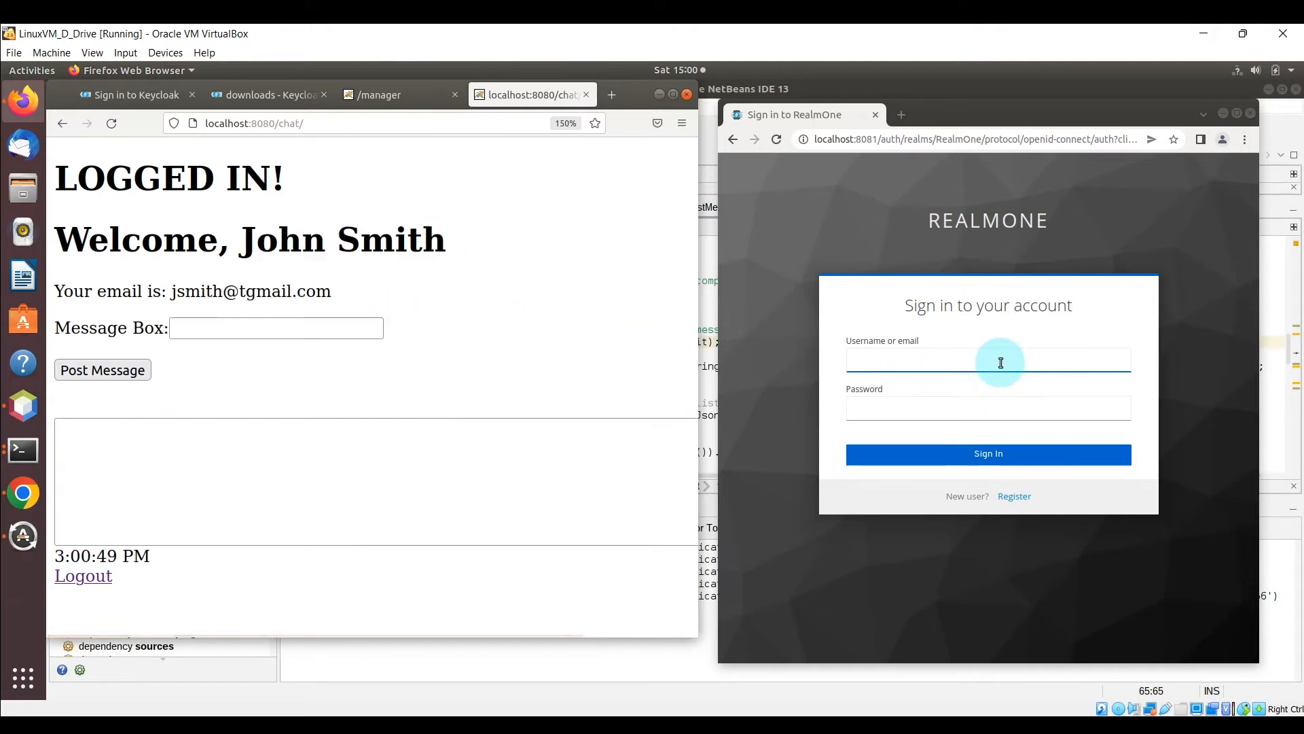
{"action": "type", "text": "test_user2"}
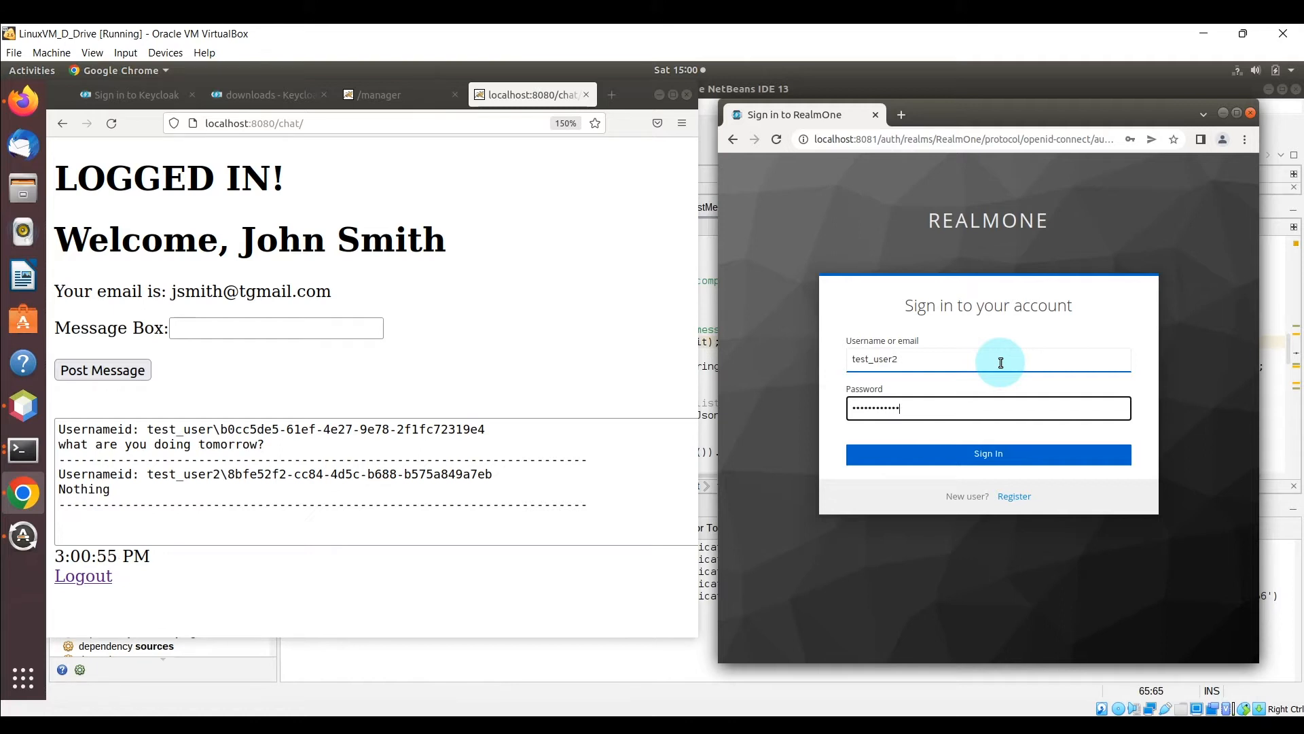
{"action": "left_click", "coordinate": [987, 454]}
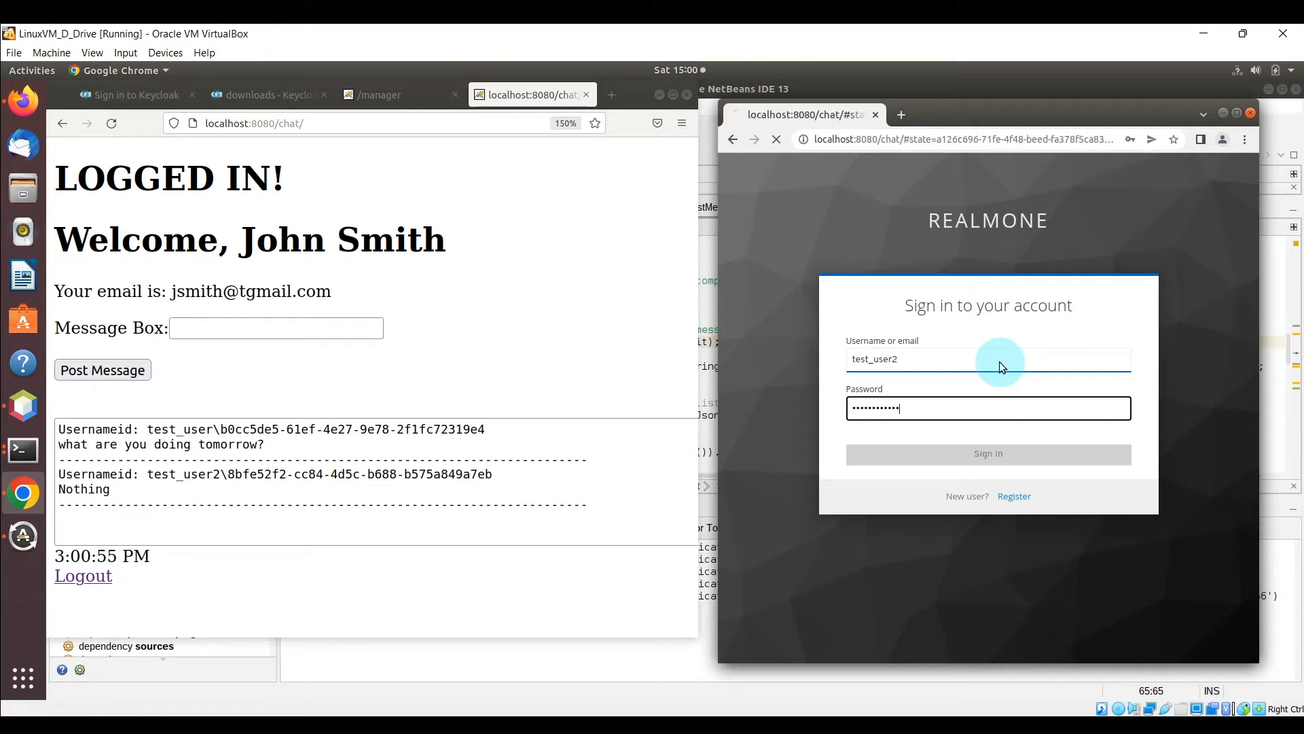
Post the message ABC from the first account's chat window
{"action": "left_click", "coordinate": [988, 454]}
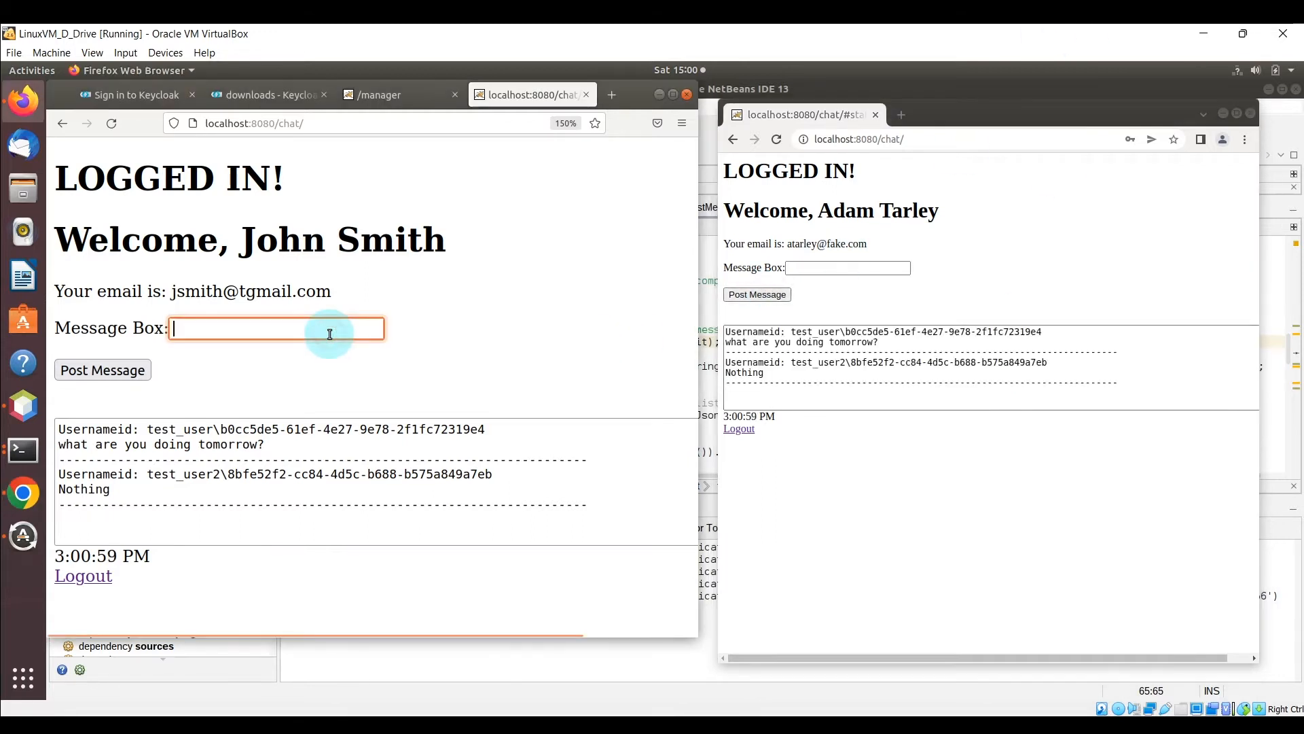
{"action": "type", "text": "ABC"}
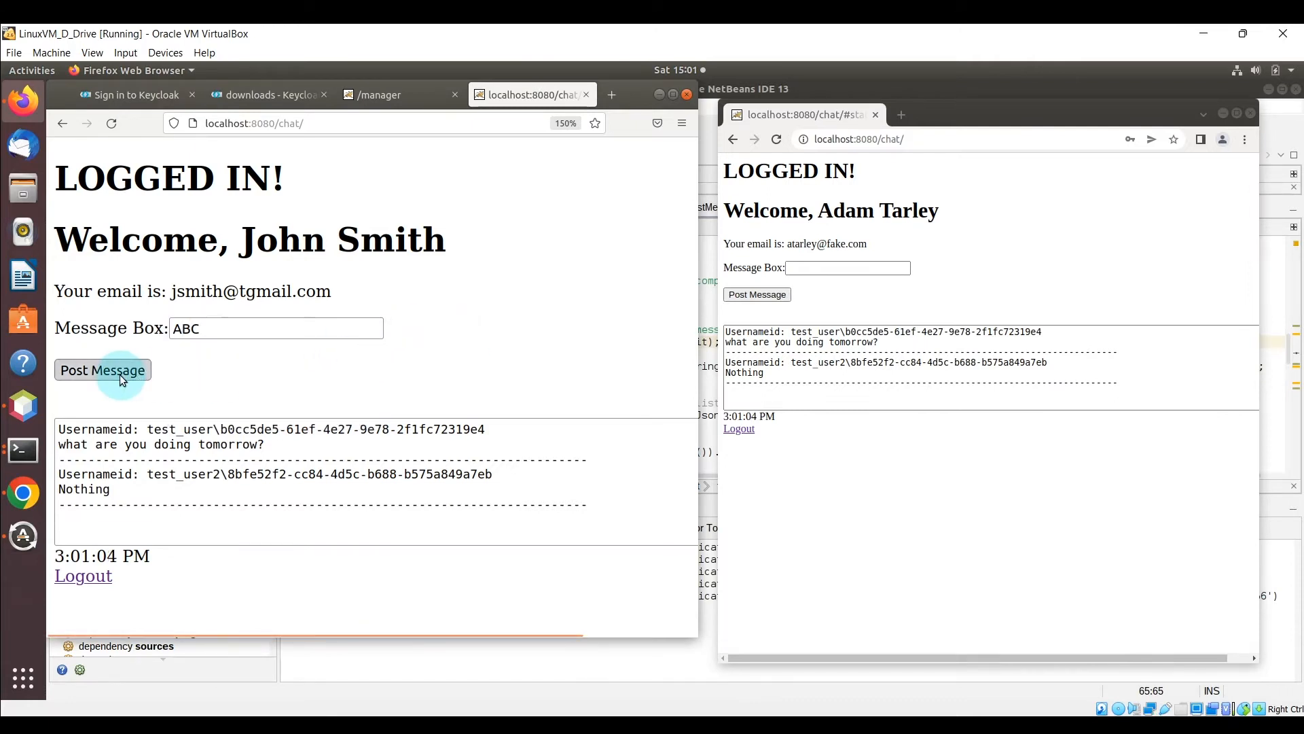
{"action": "left_click", "coordinate": [102, 369]}
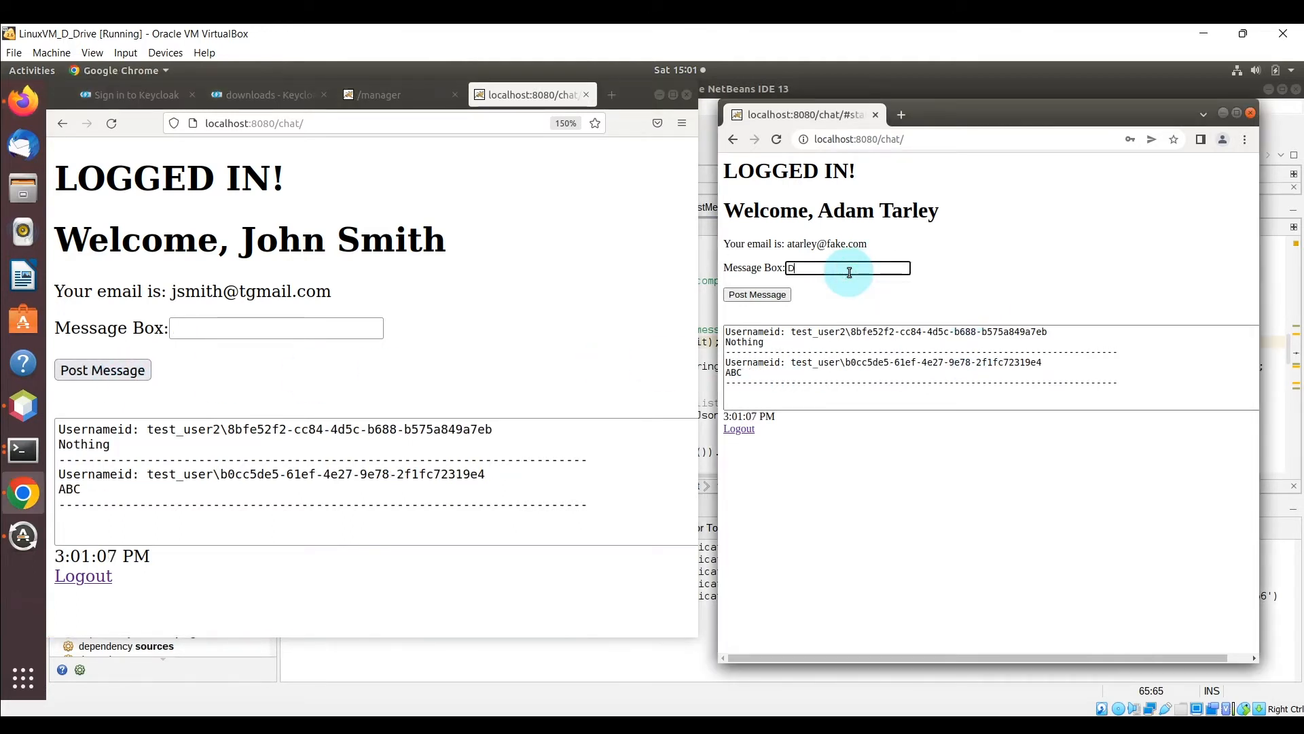
Post the message DEF from the second account's chat window
{"action": "type", "text": "EF"}
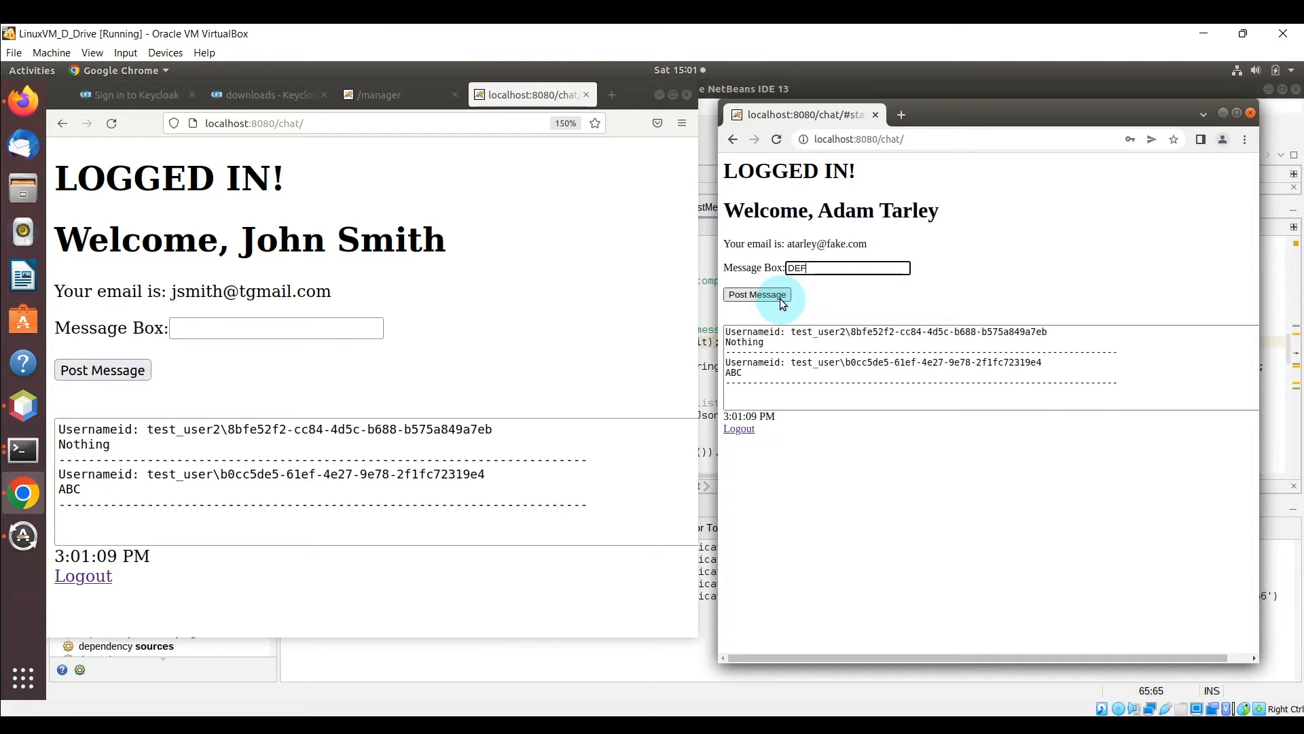
{"action": "left_click", "coordinate": [757, 293]}
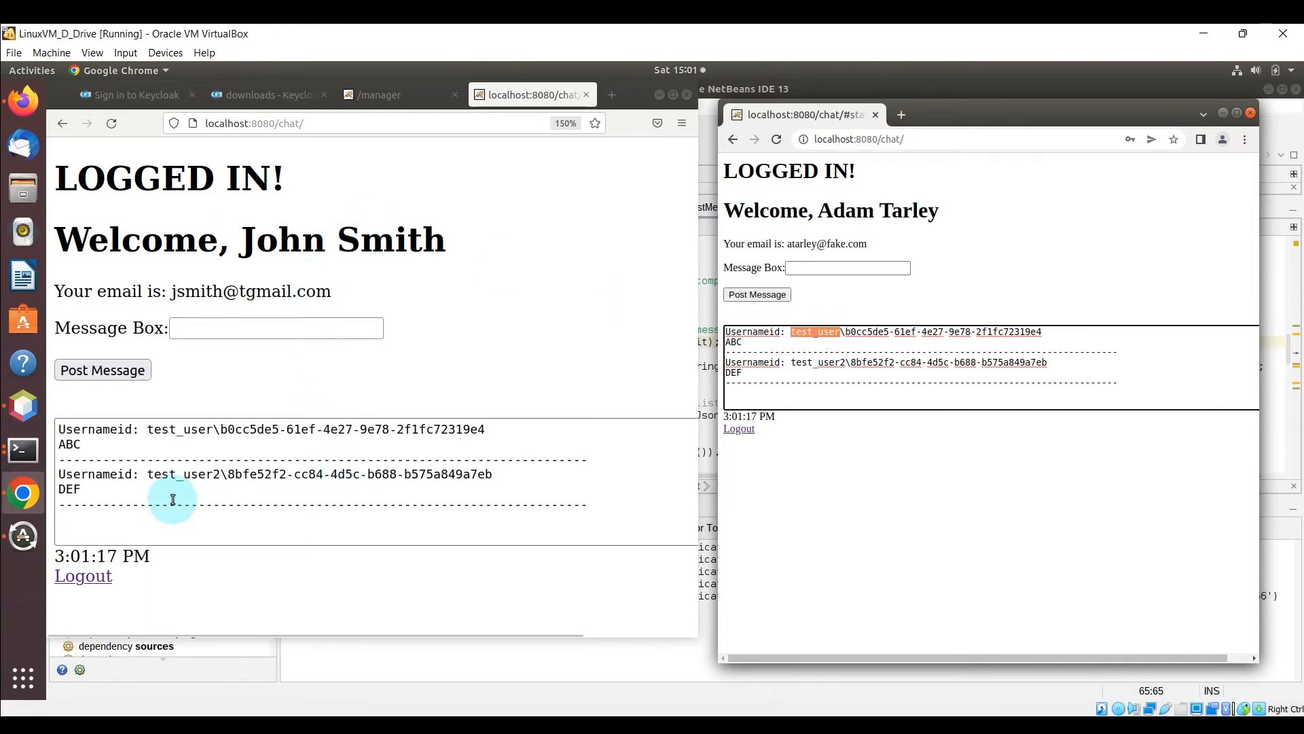
Post 'What are you doing later?' from the first account
{"action": "left_click", "coordinate": [276, 328]}
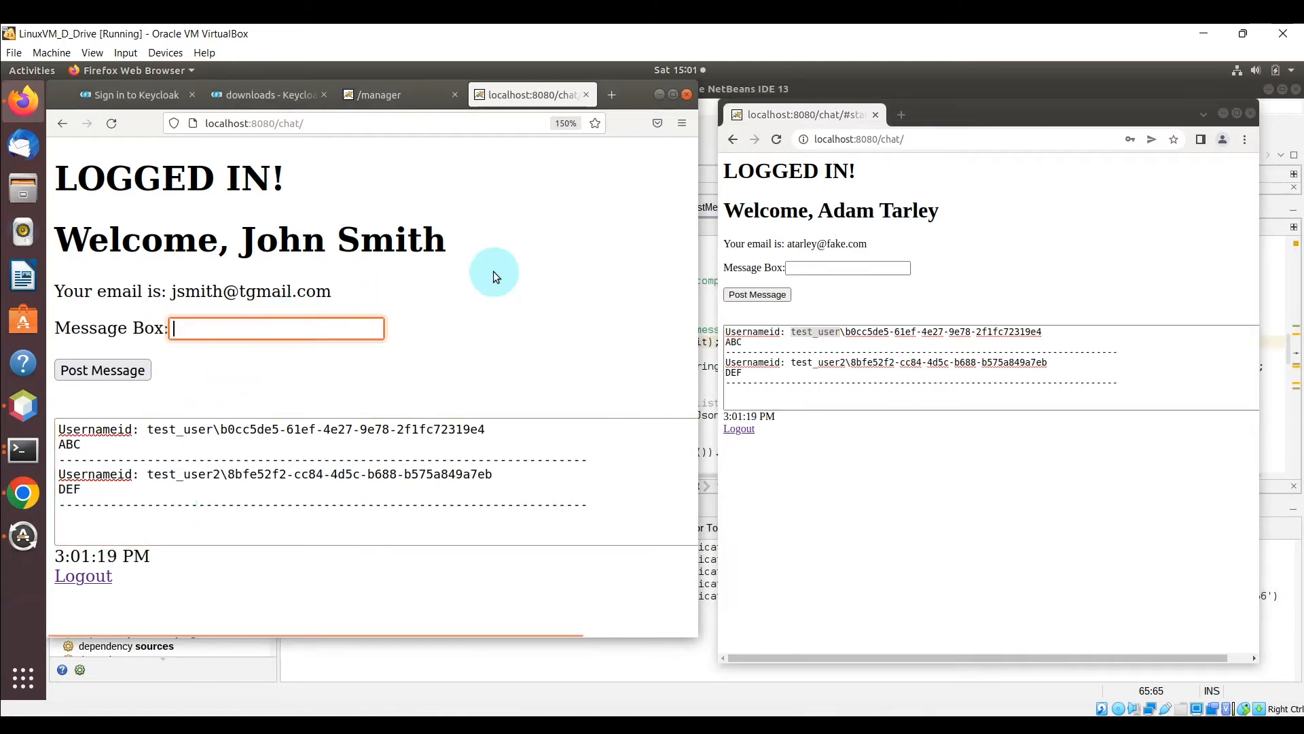
{"action": "type", "text": "What are you doing later?"}
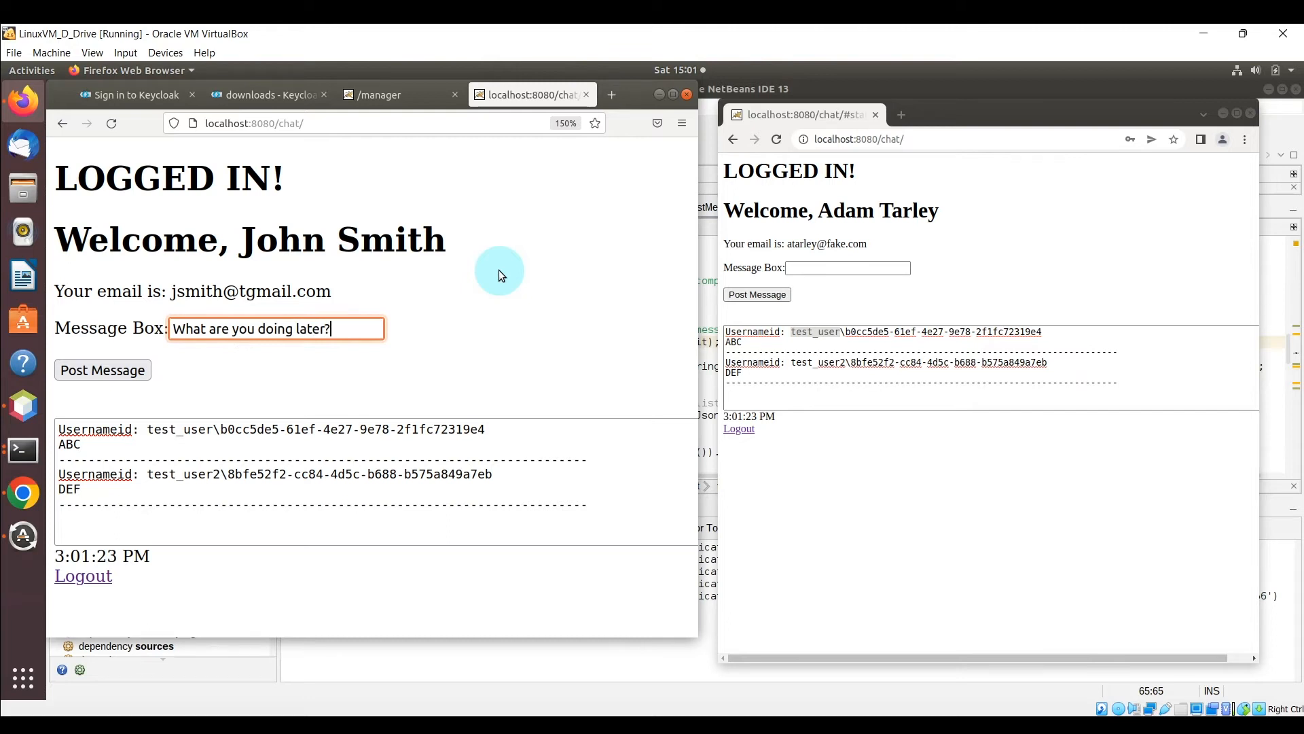
{"action": "left_click", "coordinate": [102, 370]}
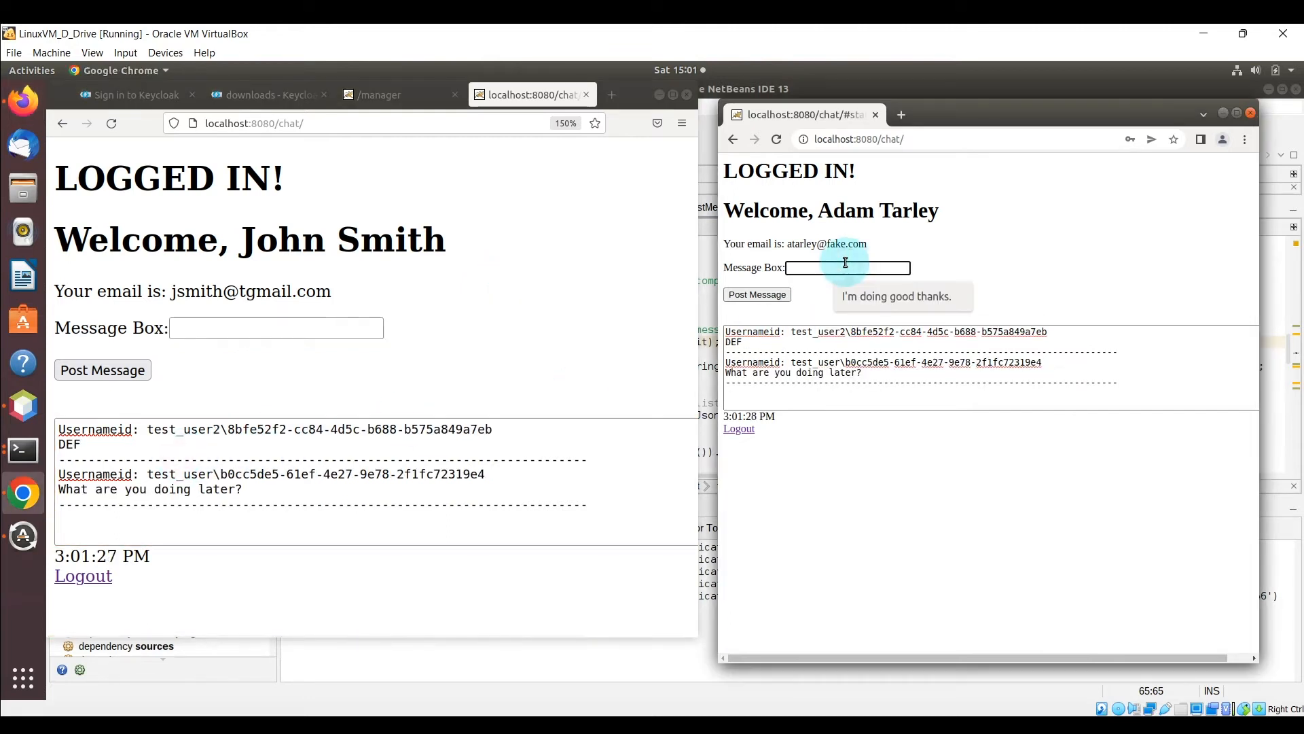
Reply 'I'm going out to eat.' from the second account, then log the first account out
{"action": "type", "text": "I'm gi"}
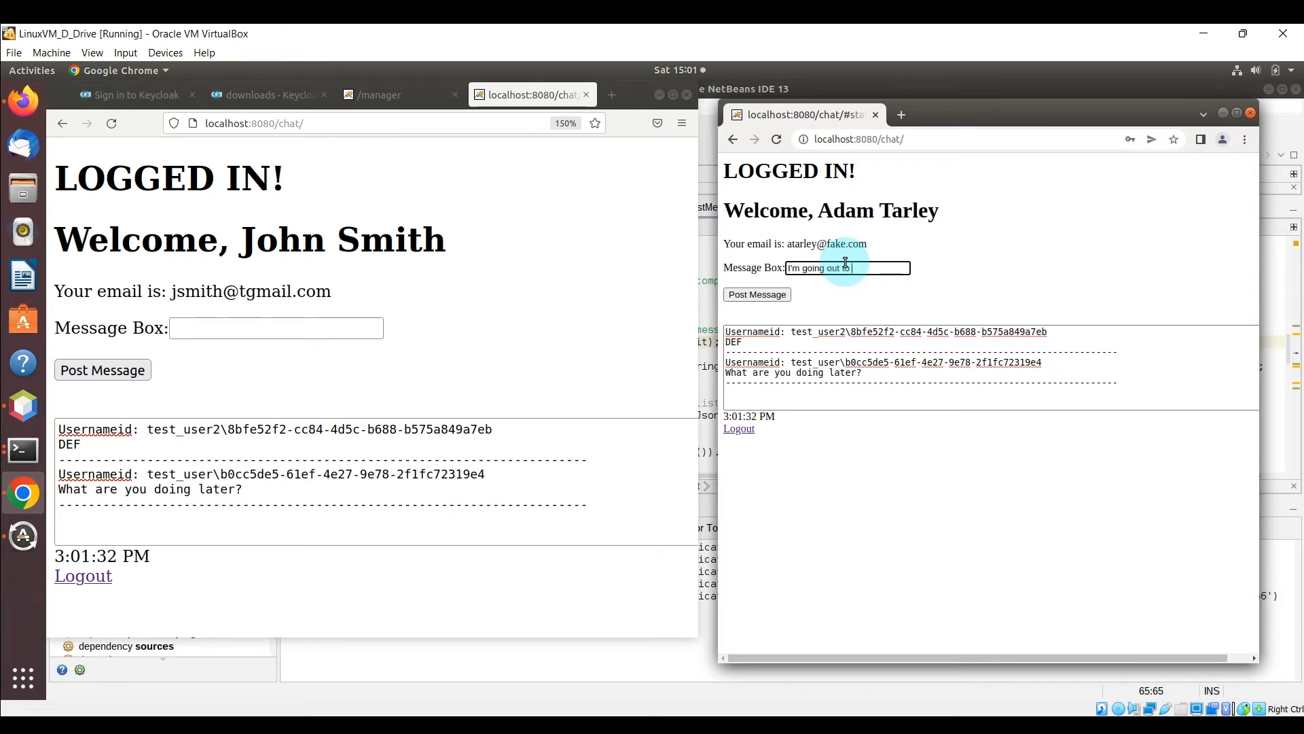
{"action": "left_click", "coordinate": [755, 293]}
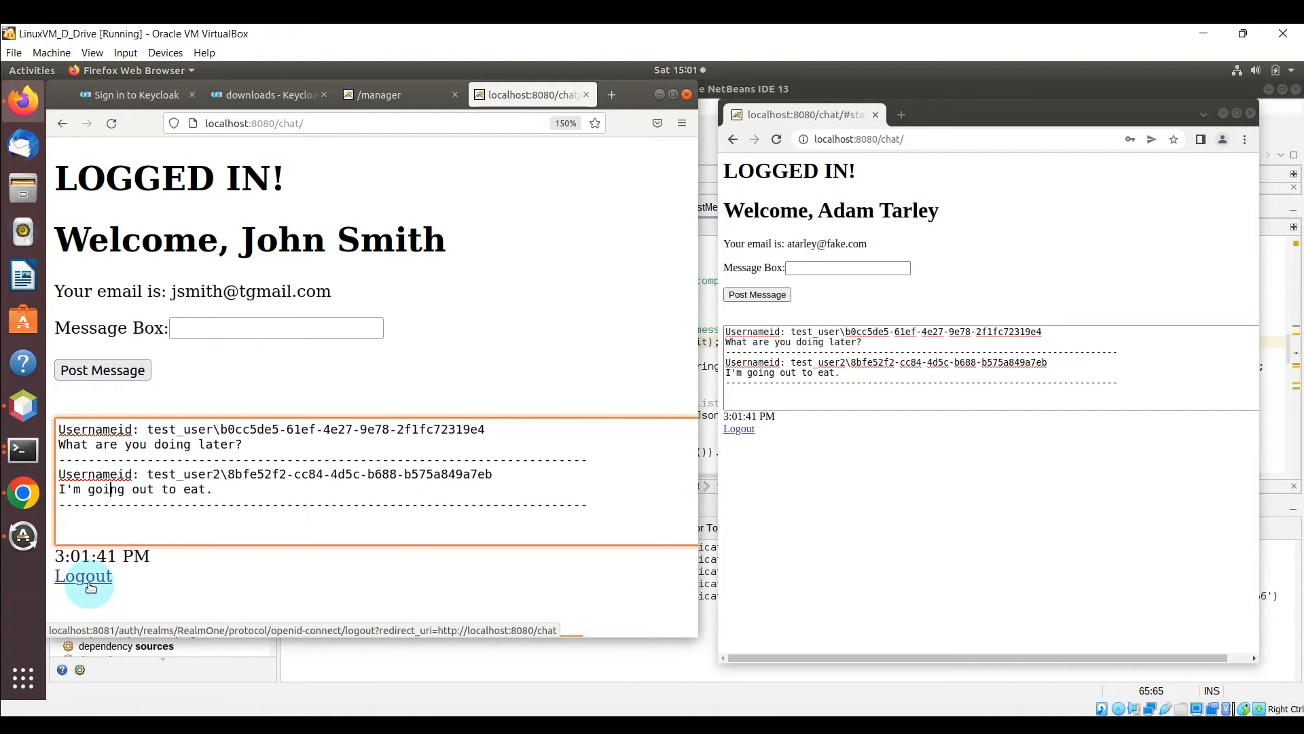
{"action": "left_click", "coordinate": [83, 576]}
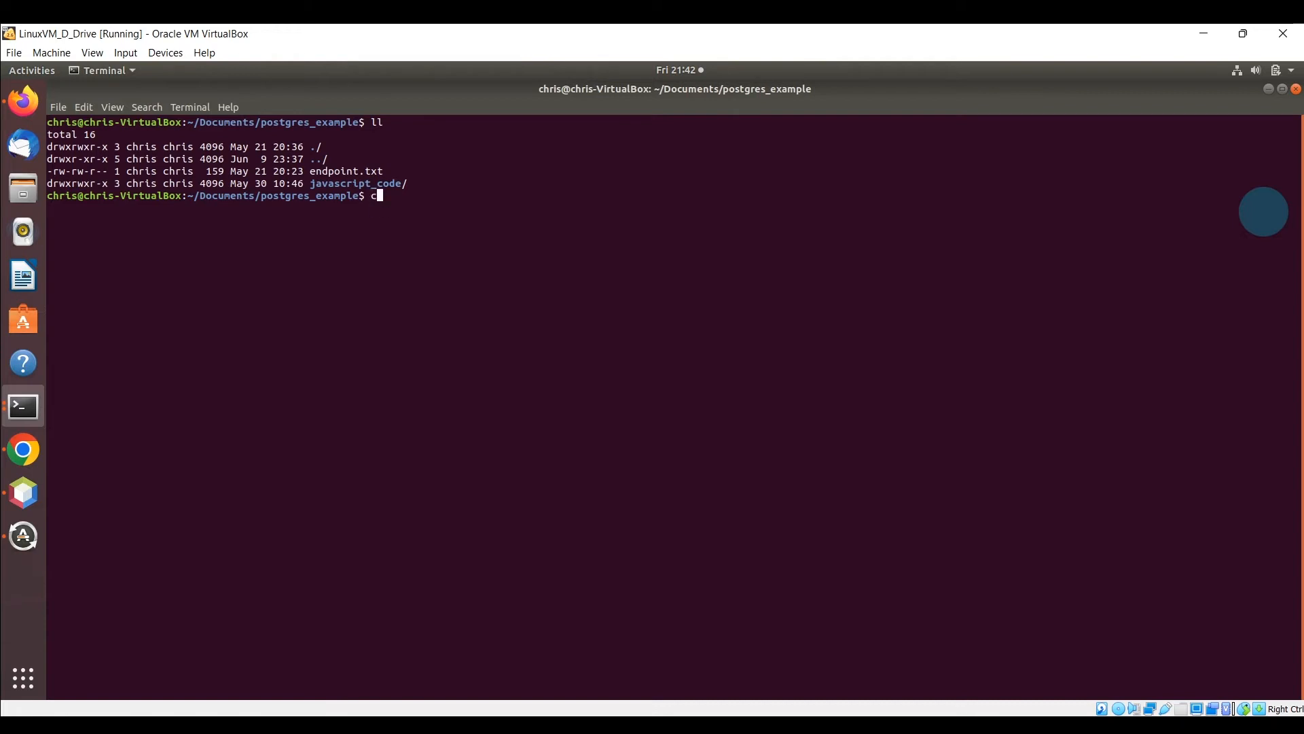
Run cat endpoint.txt to print the PostgreSQL endpoint settings
{"action": "type", "text": "at"}
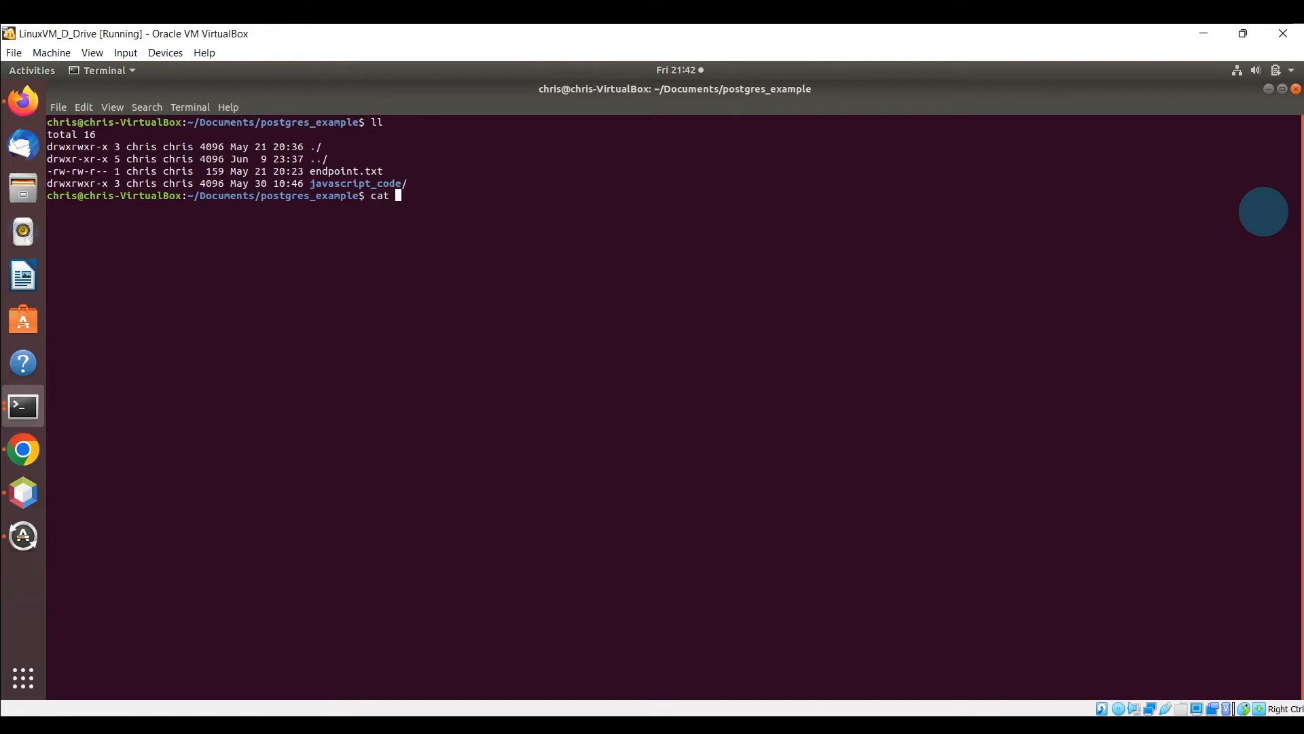
{"action": "type", "text": "e"}
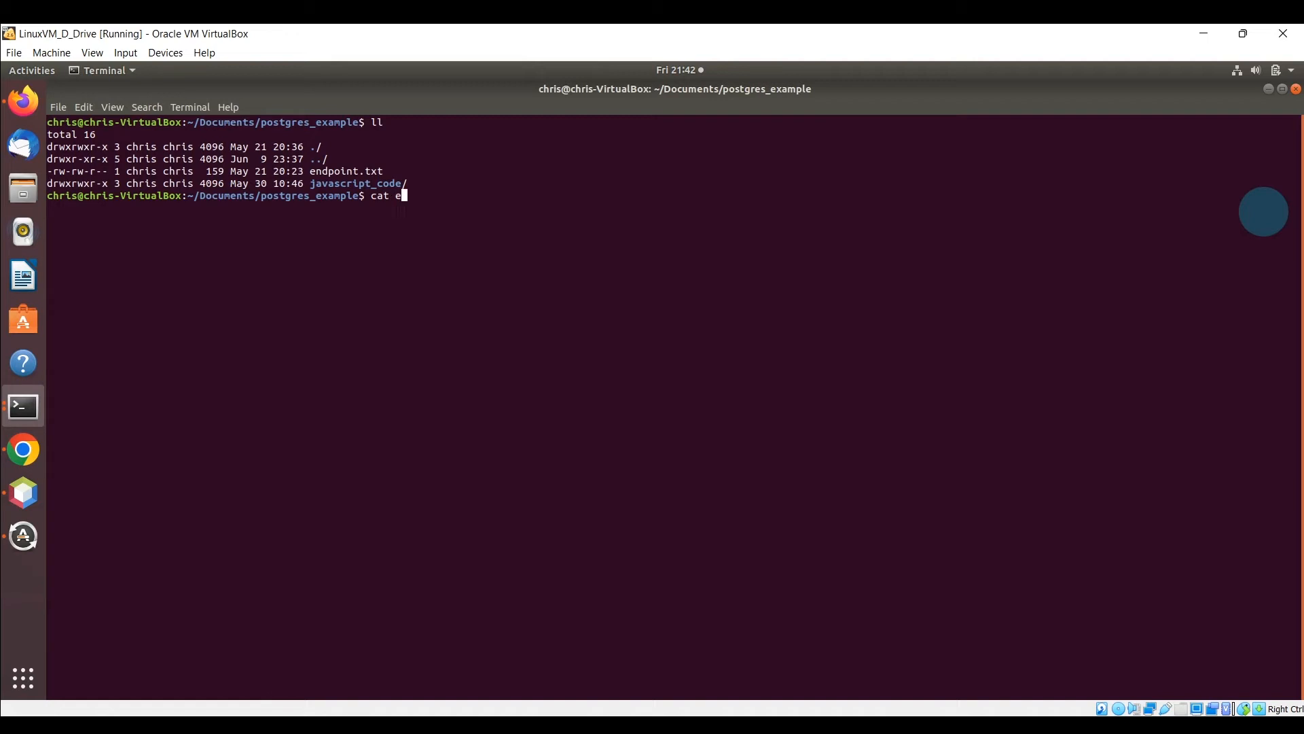
{"action": "type", "text": "n"}
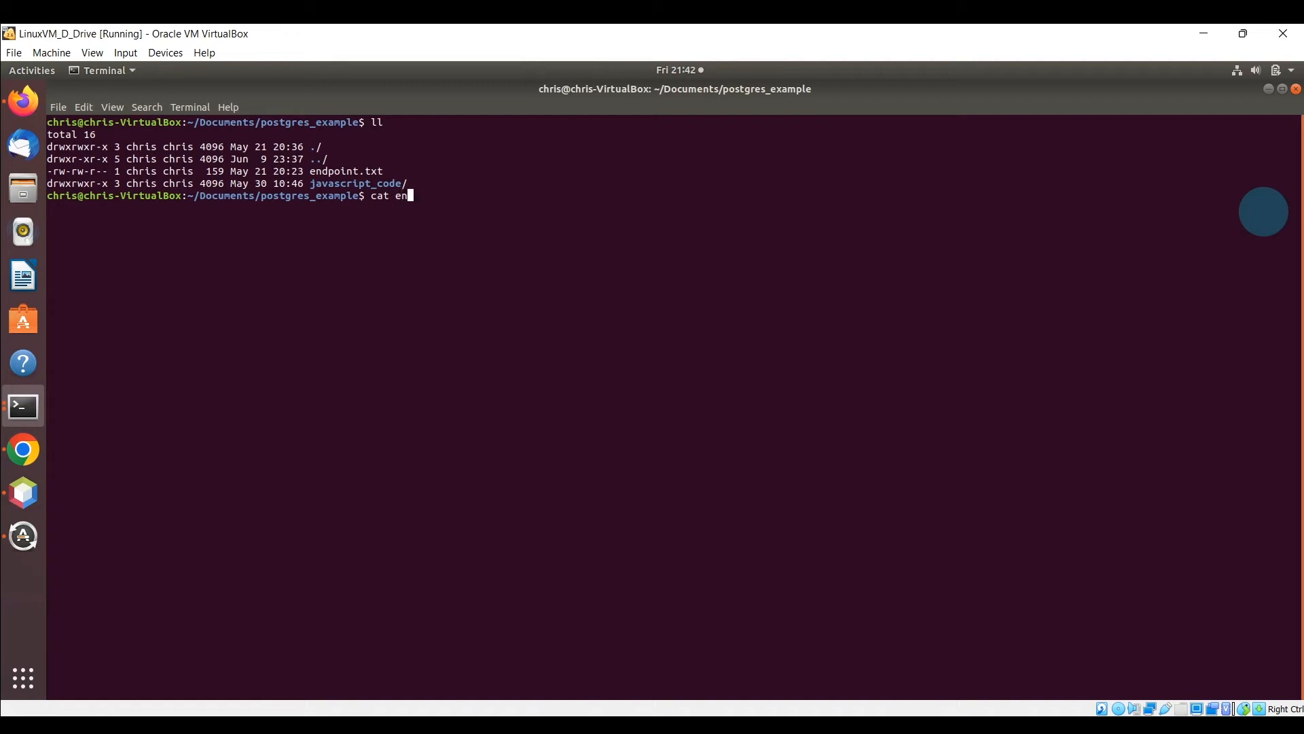
{"action": "type", "text": "d"}
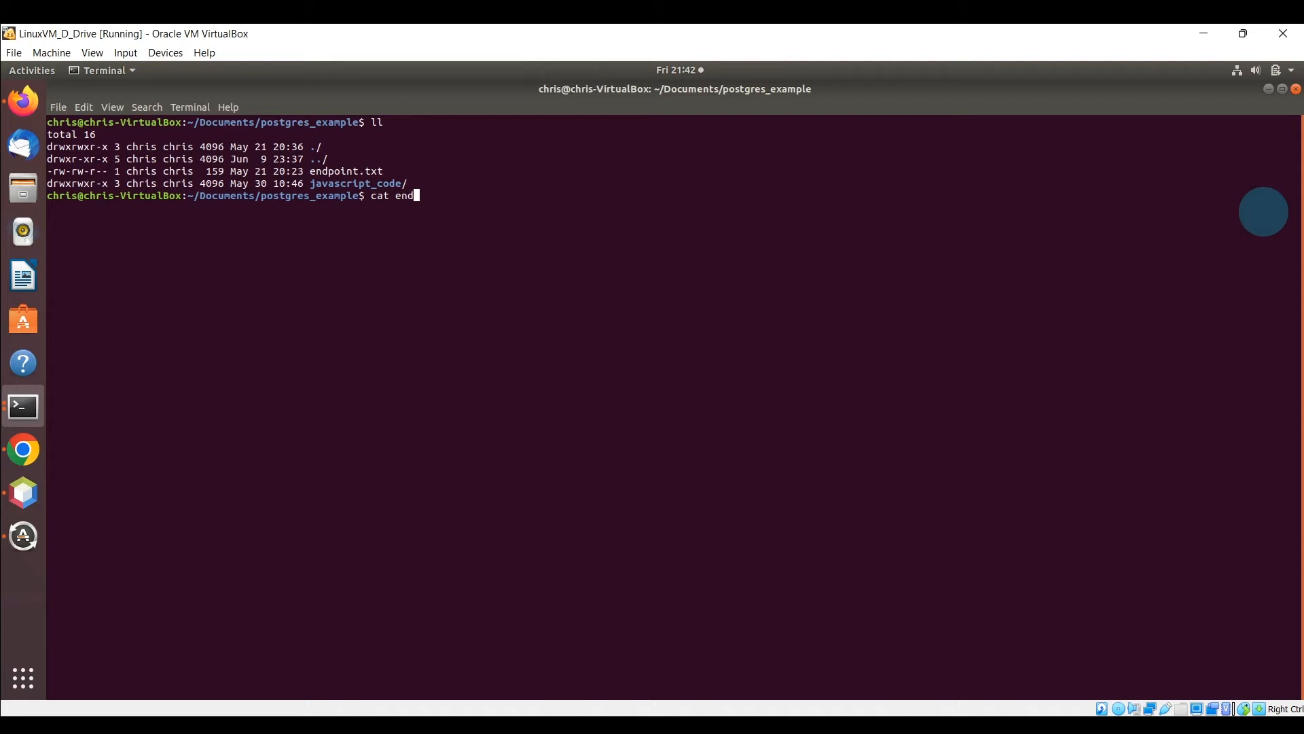
{"action": "type", "text": "point.txt"}
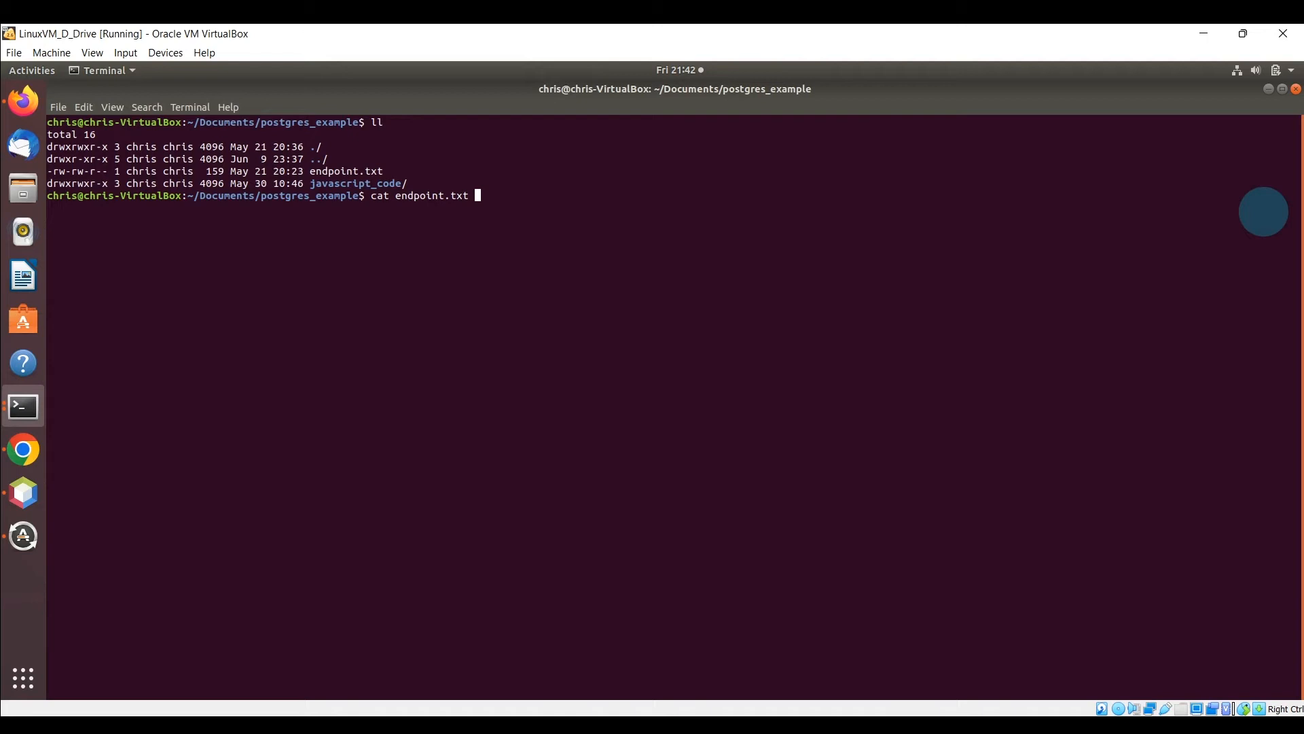
{"action": "key", "text": "Return"}
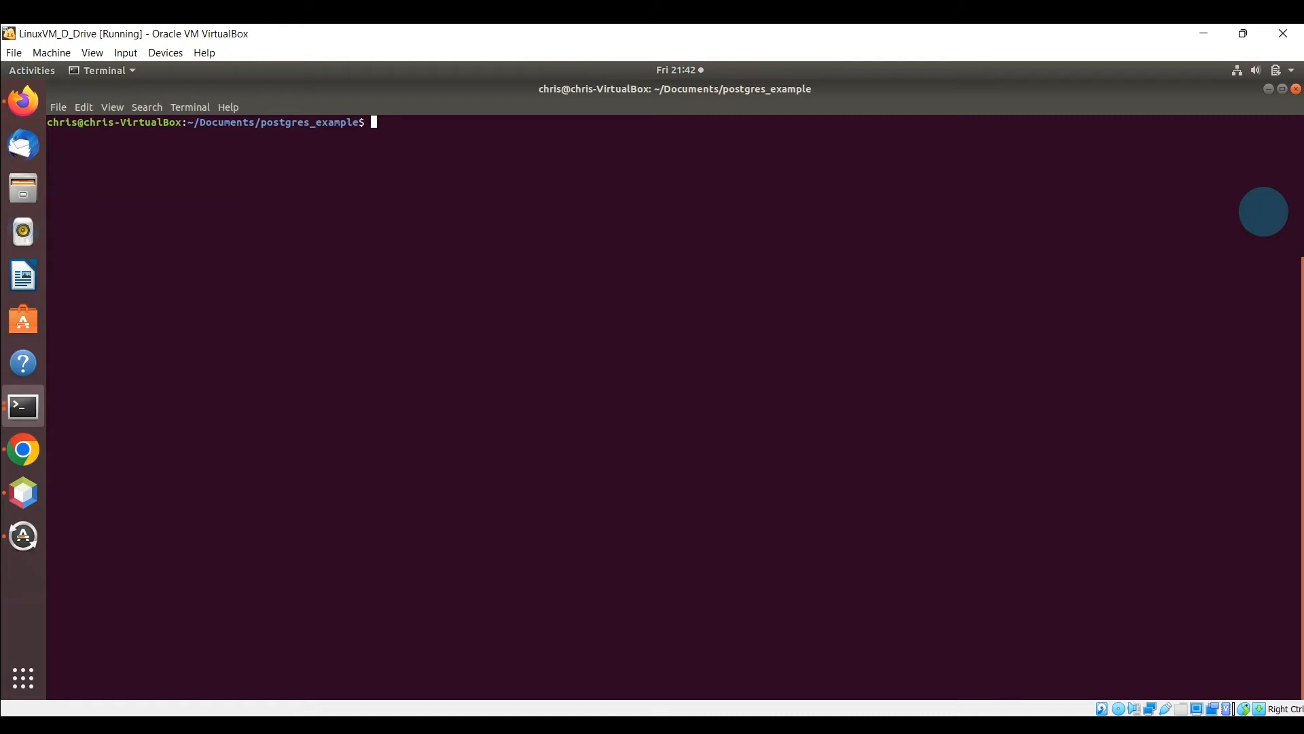
Run the jboss/keycloak:15.0 container with endpoint.txt settings, mapping port 8081 to 8080
{"action": "type", "text": "sudo docker run --env-file en"}
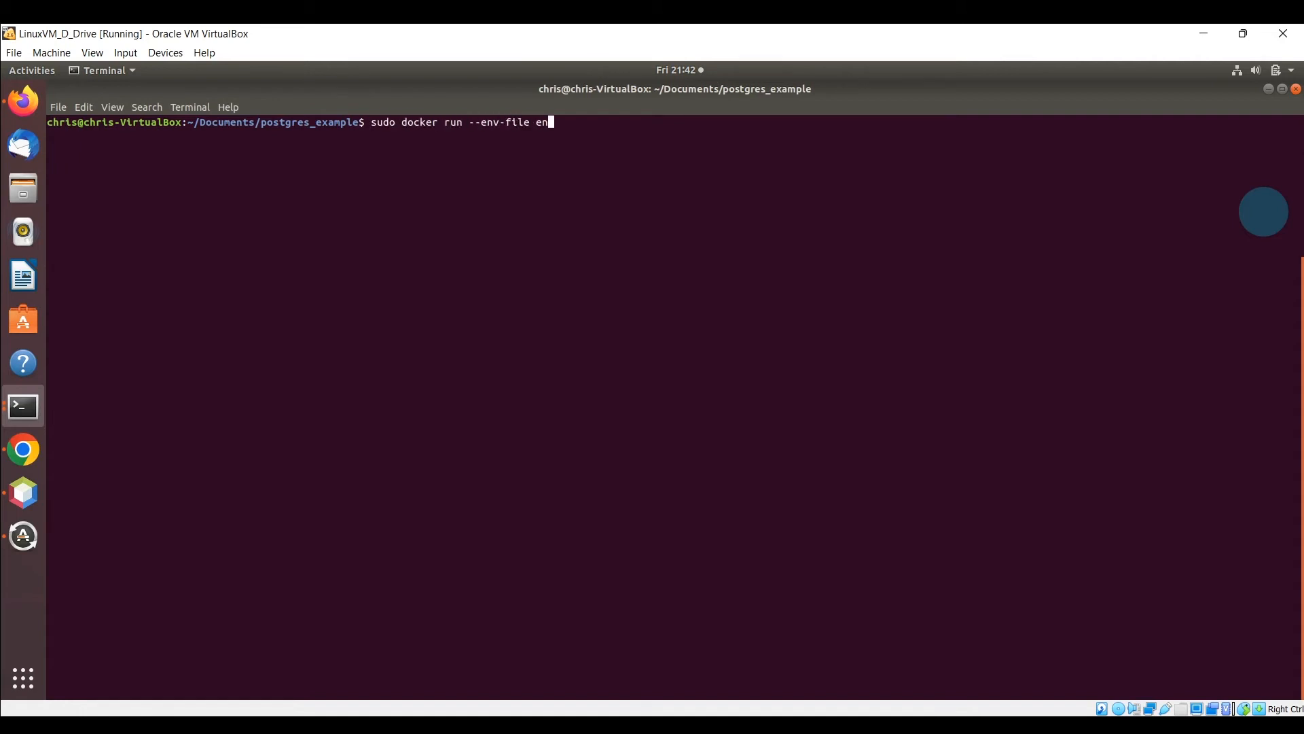
{"action": "type", "text": "dpoint.txt"}
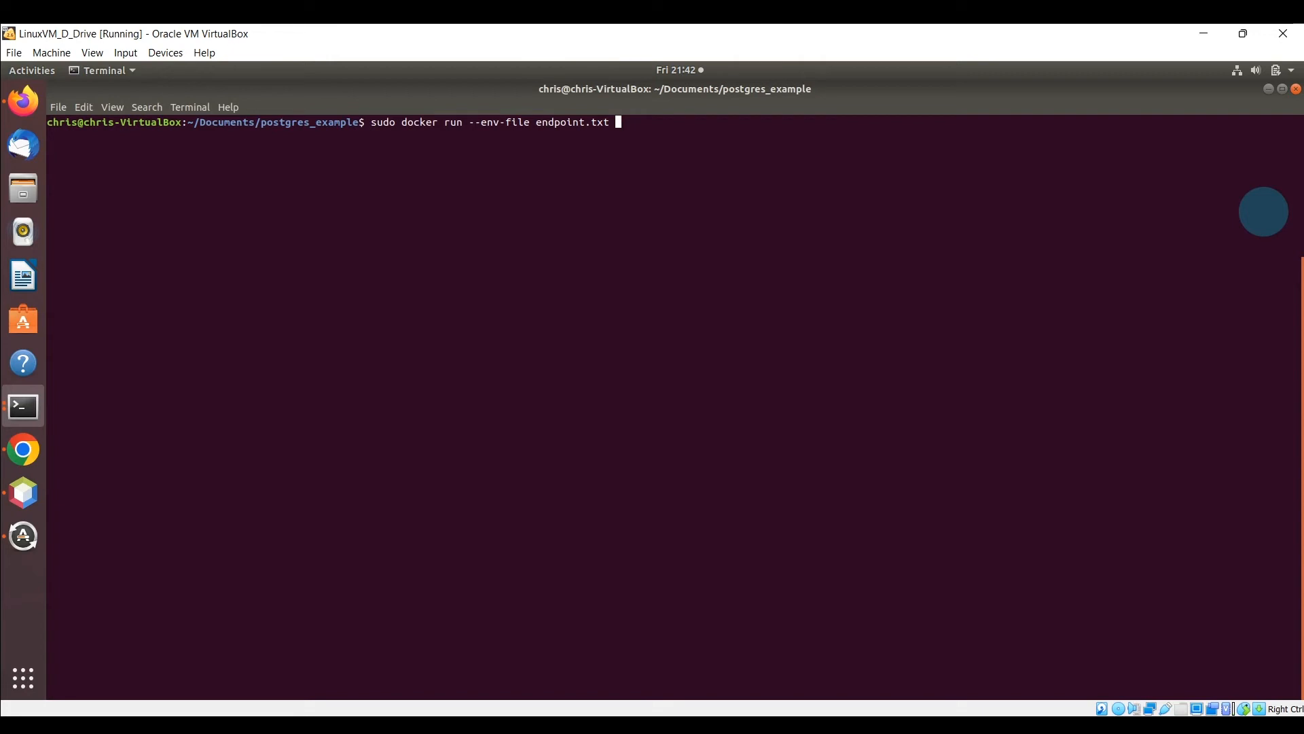
{"action": "type", "text": "-p 8081:"}
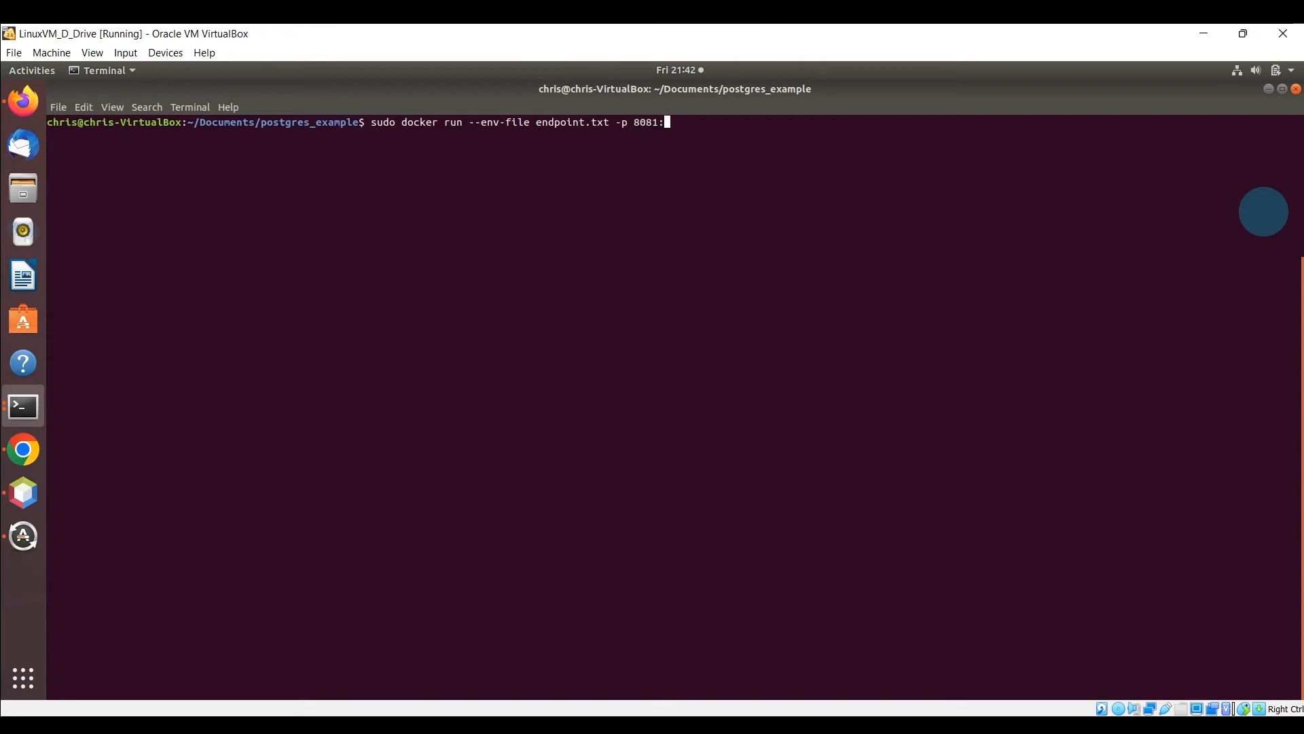
{"action": "type", "text": "8080 jboss/"}
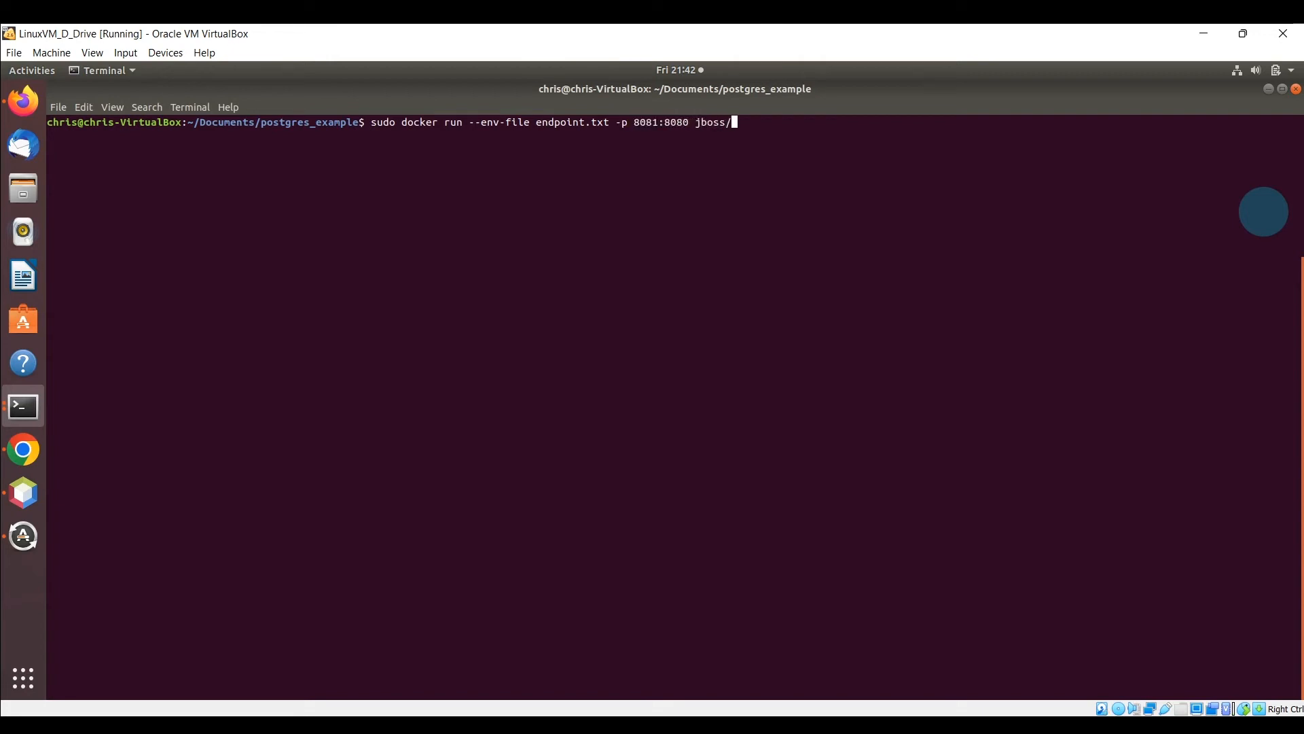
{"action": "type", "text": "keycloak:15.0.0"}
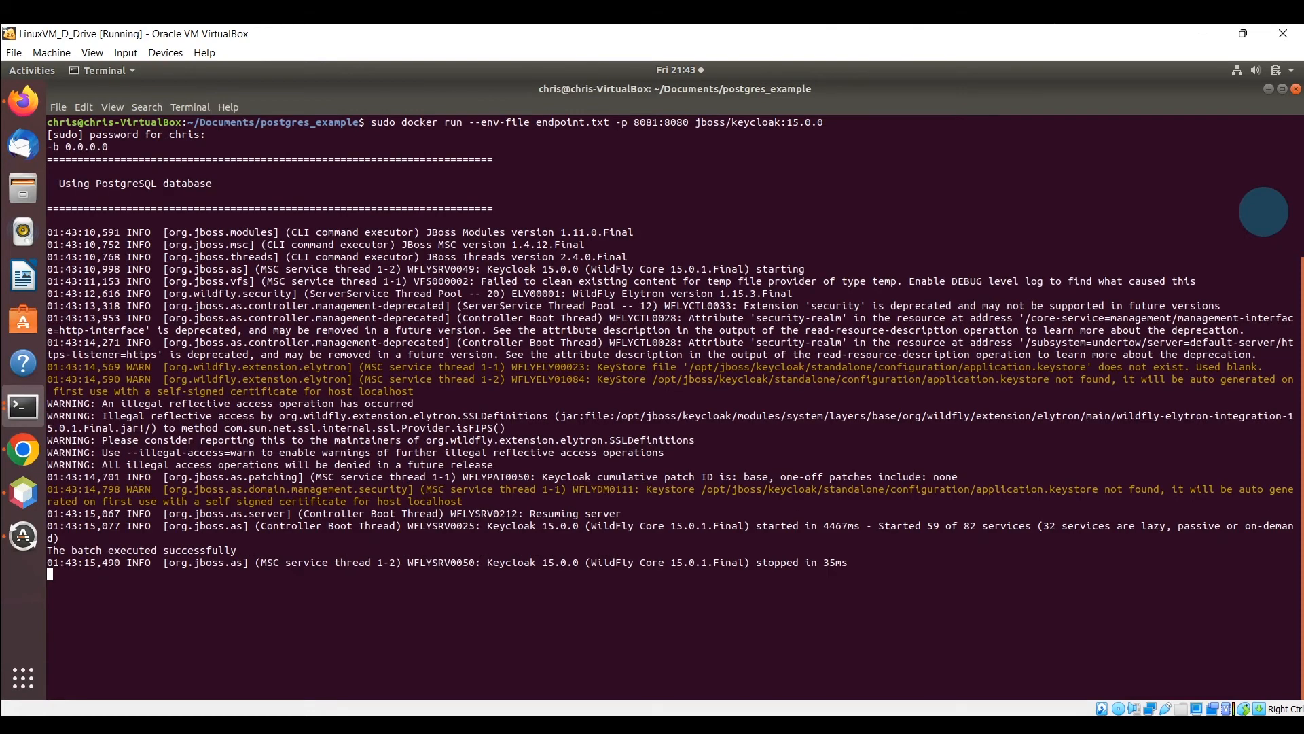
Follow the Keycloak startup log until the server finishes booting
{"action": "scroll", "scroll_direction": "down", "scroll_amount": 3}
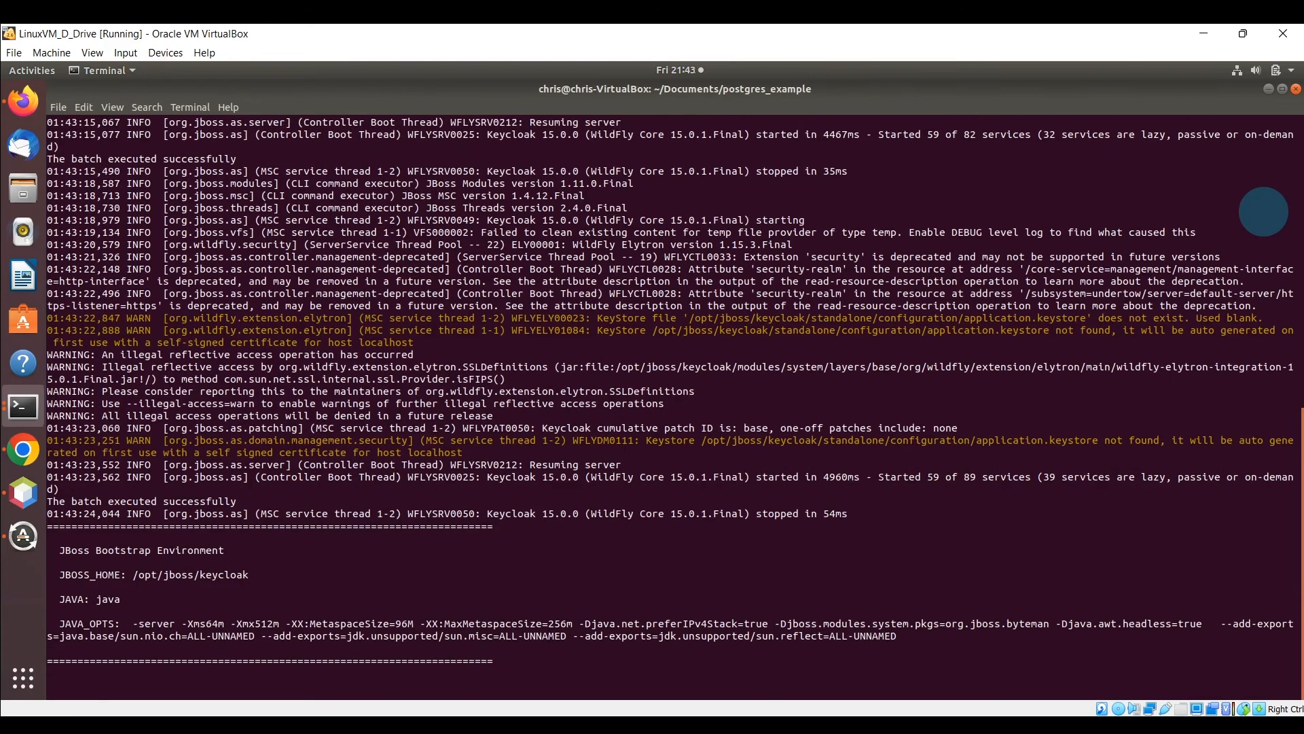
{"action": "scroll", "scroll_direction": "down", "scroll_amount": 3}
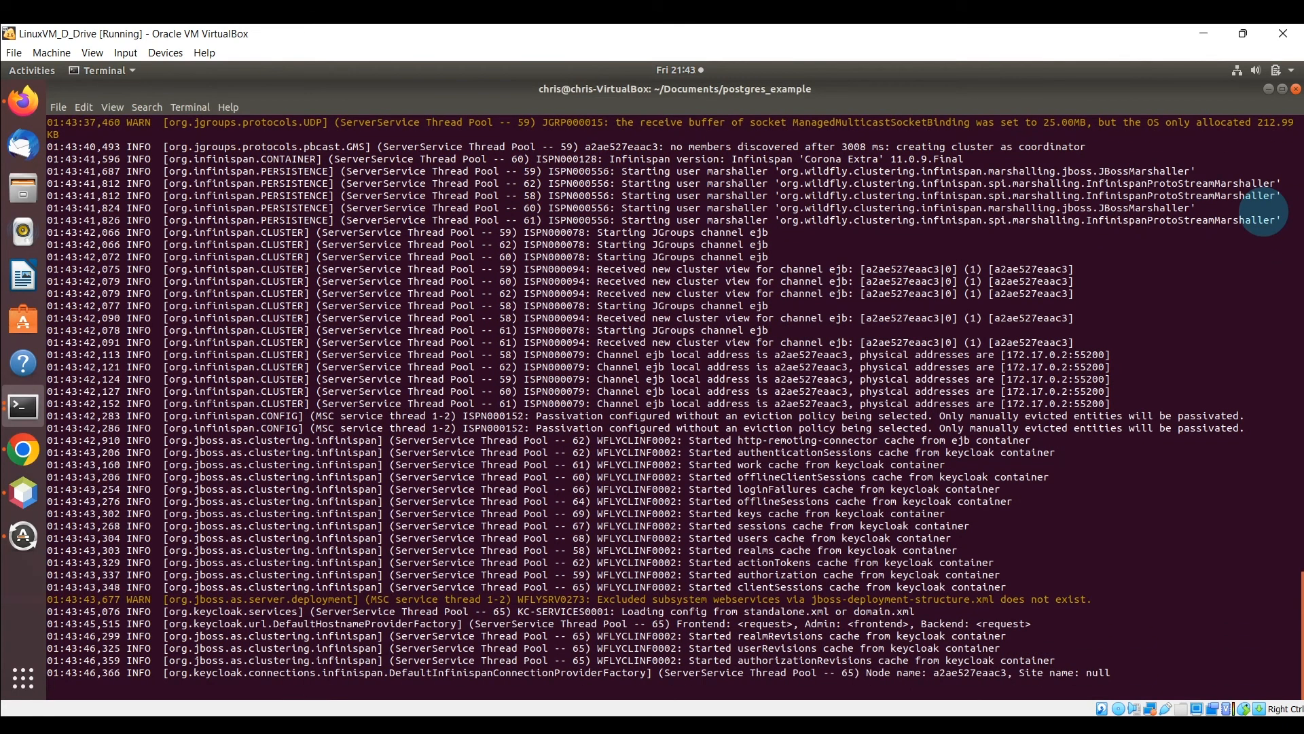
{"action": "scroll", "scroll_direction": "down", "scroll_amount": 3}
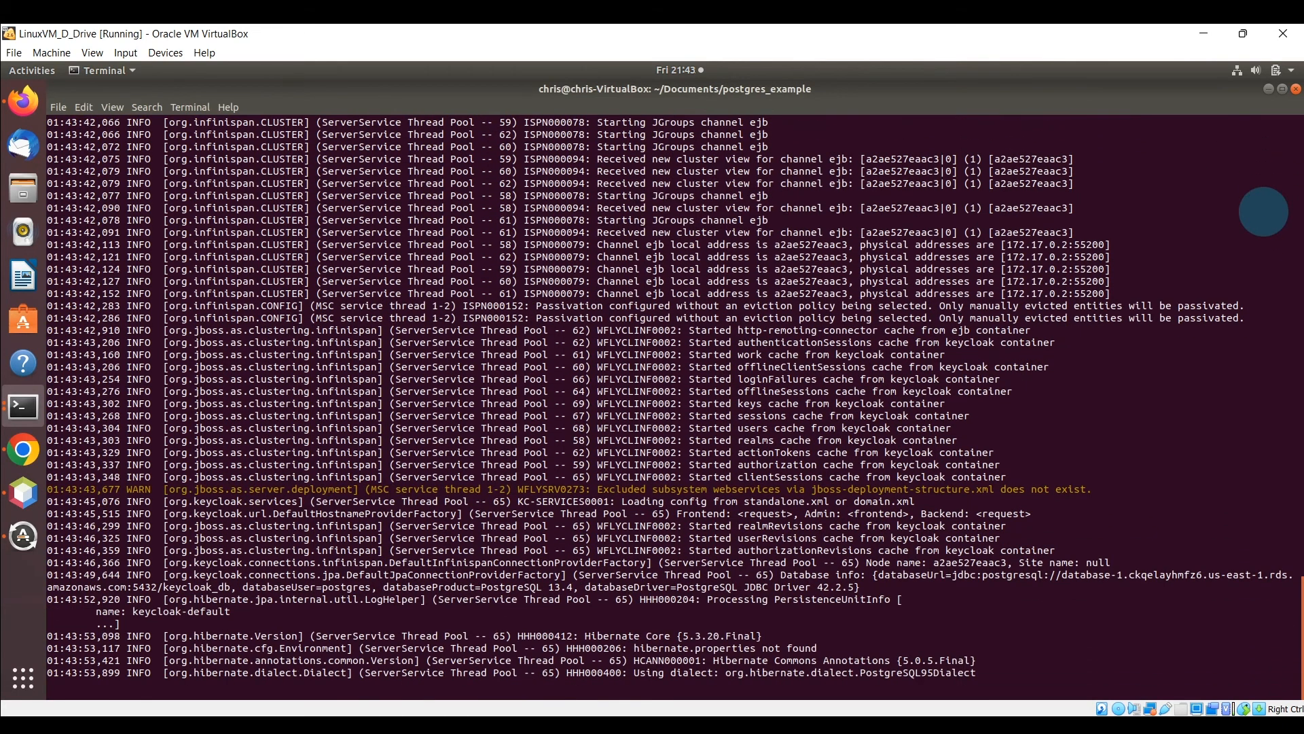
{"action": "scroll", "scroll_direction": "down", "scroll_amount": 3}
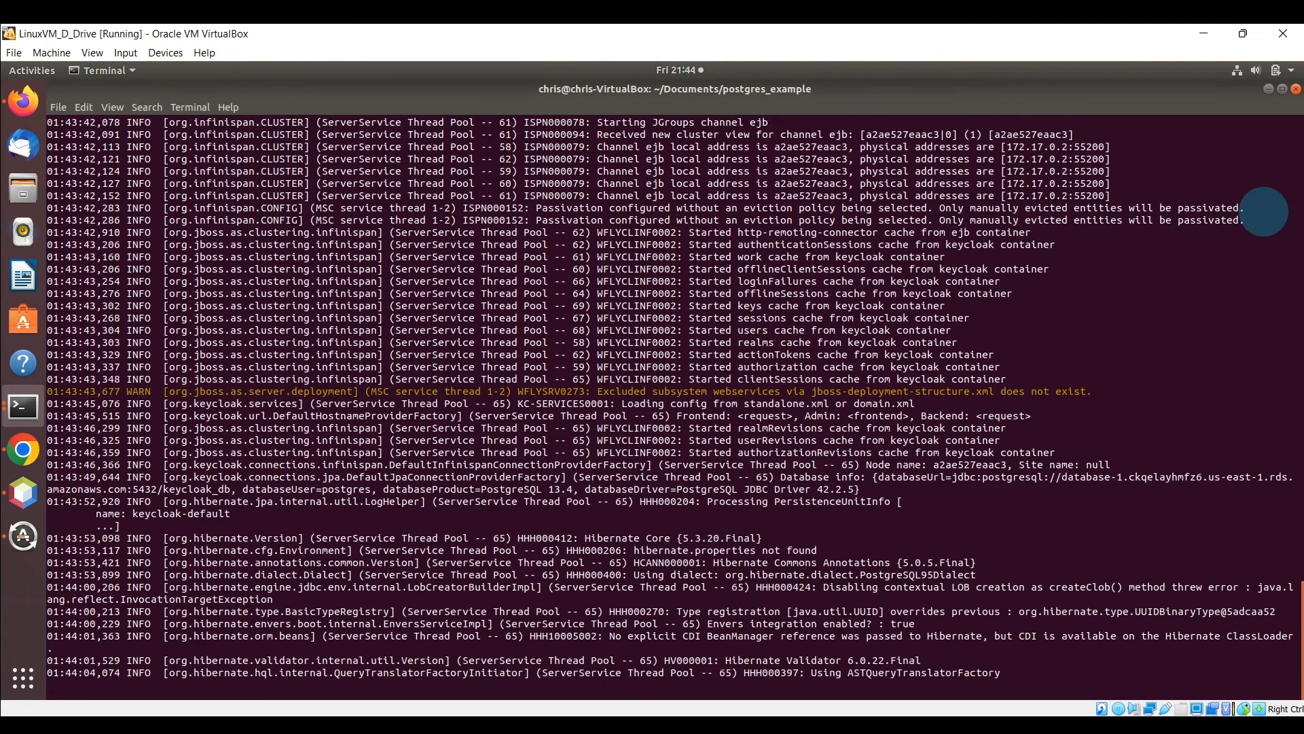
{"action": "scroll", "scroll_direction": "down", "scroll_amount": 3}
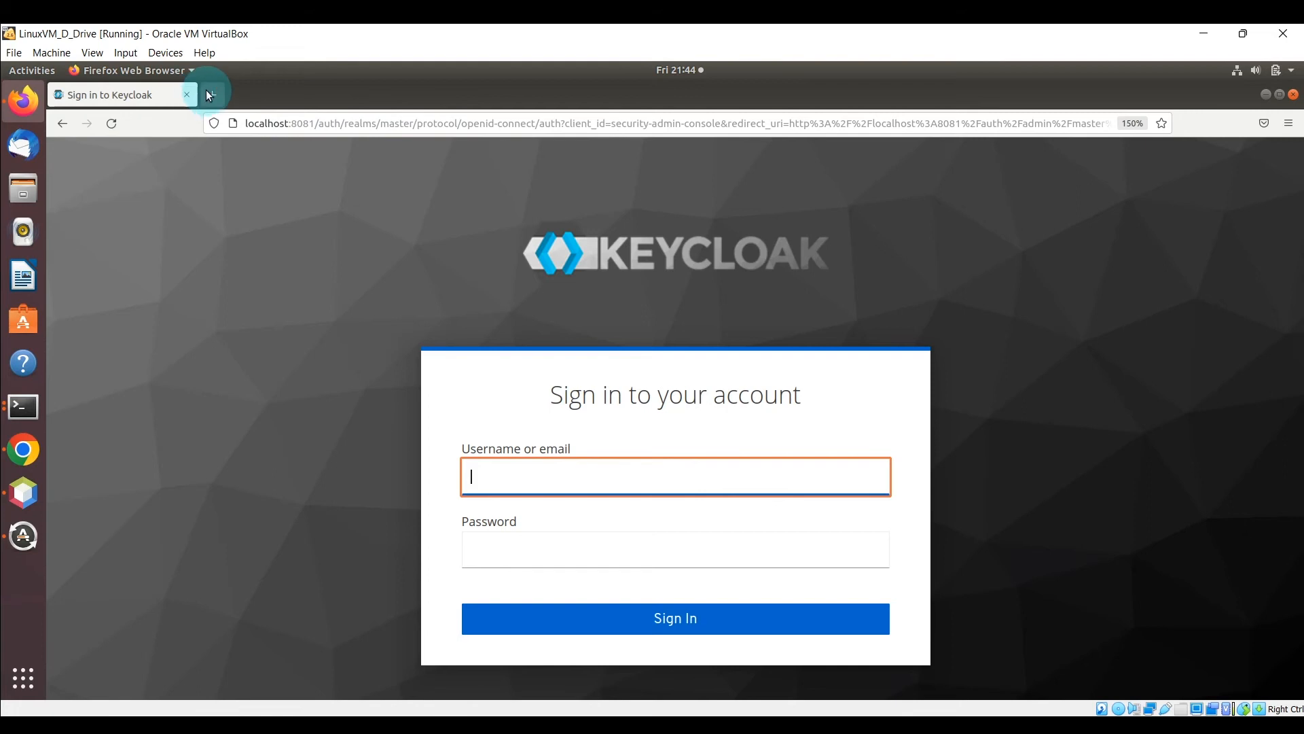
Sign in to the localhost:8081 Keycloak admin console as admin in a new tab
{"action": "left_click", "coordinate": [212, 95]}
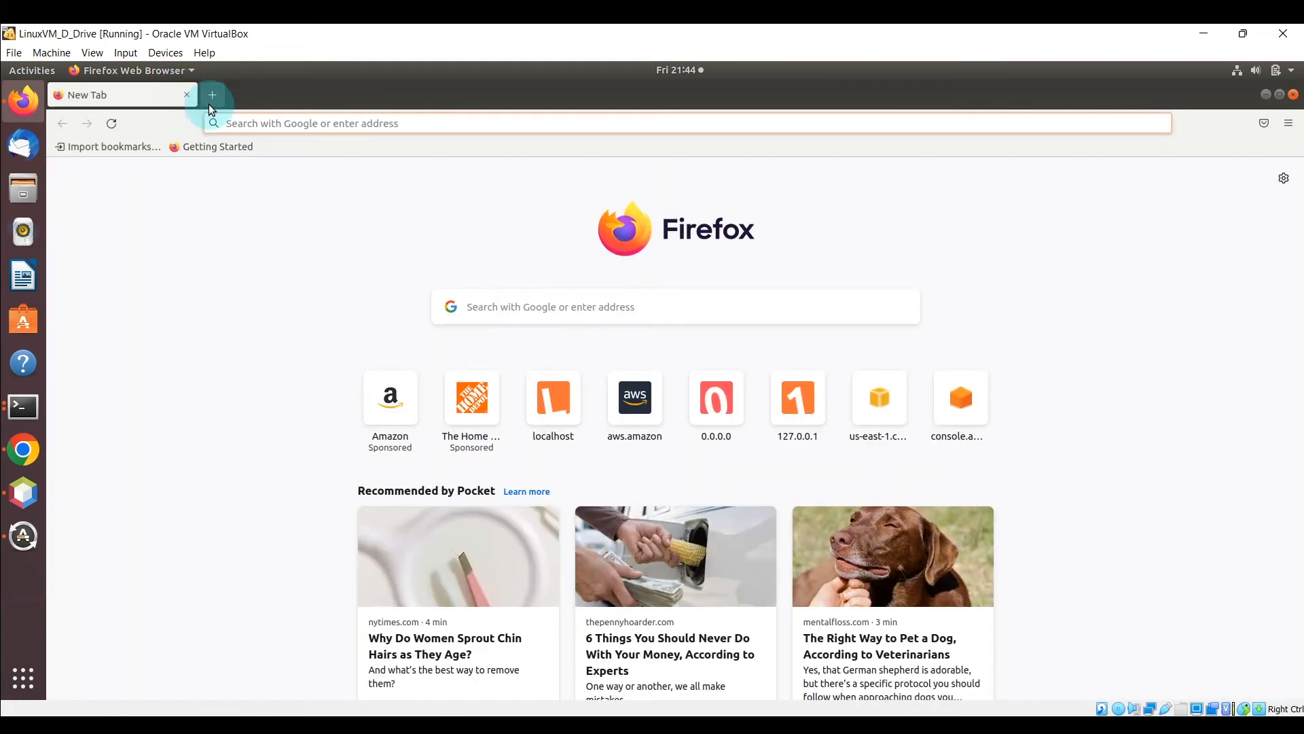
{"action": "type", "text": "http://"}
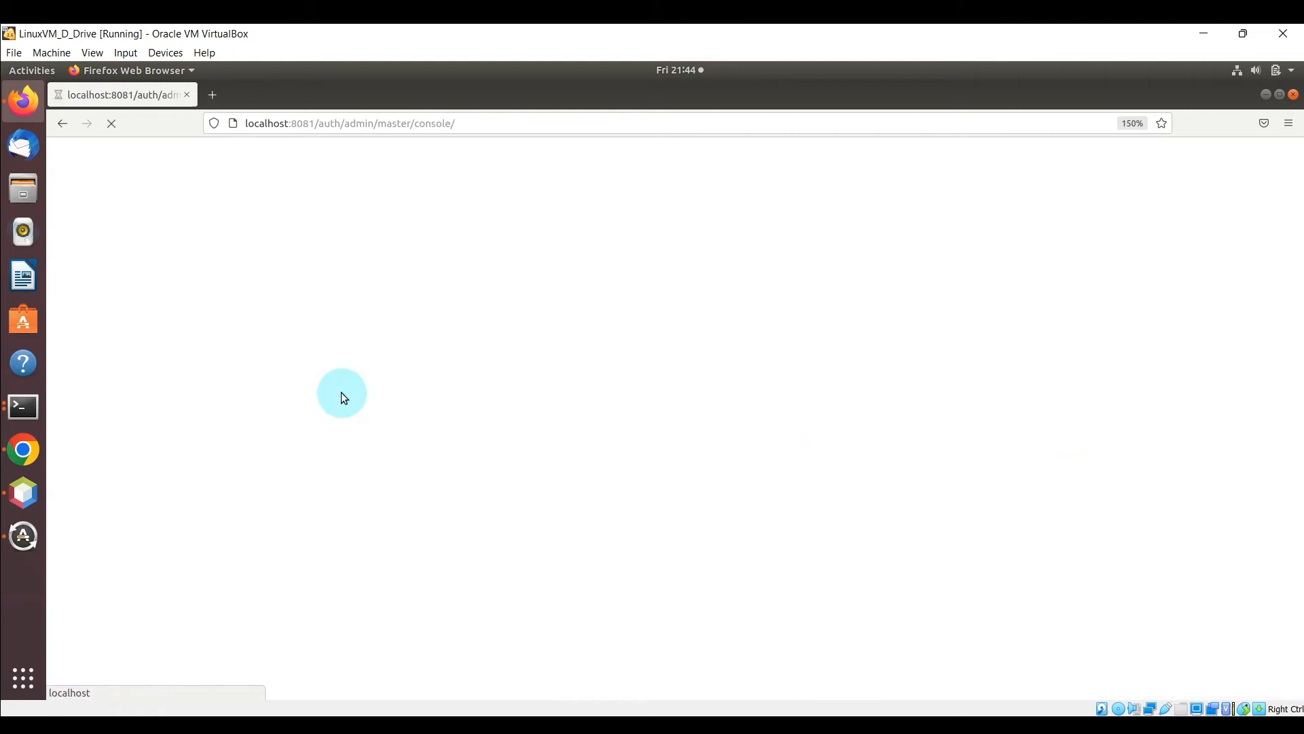
{"action": "type", "text": "admin"}
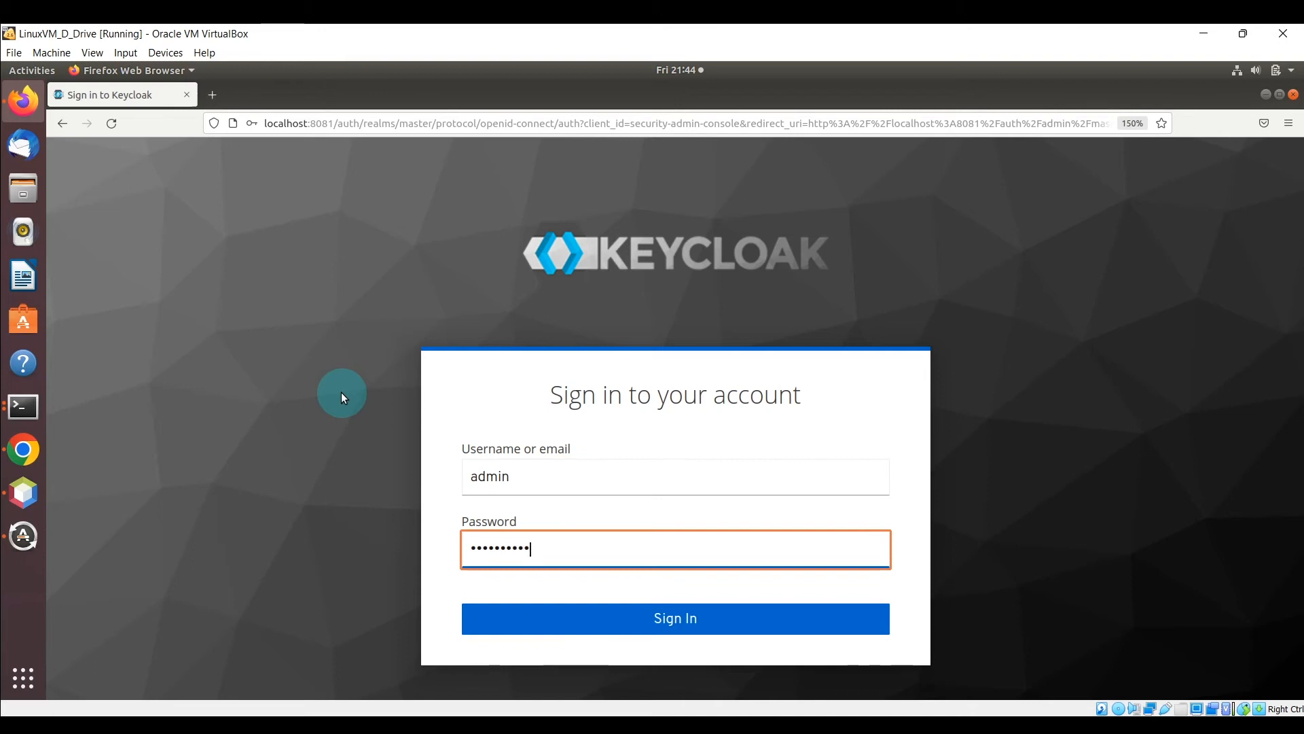
{"action": "left_click", "coordinate": [674, 618]}
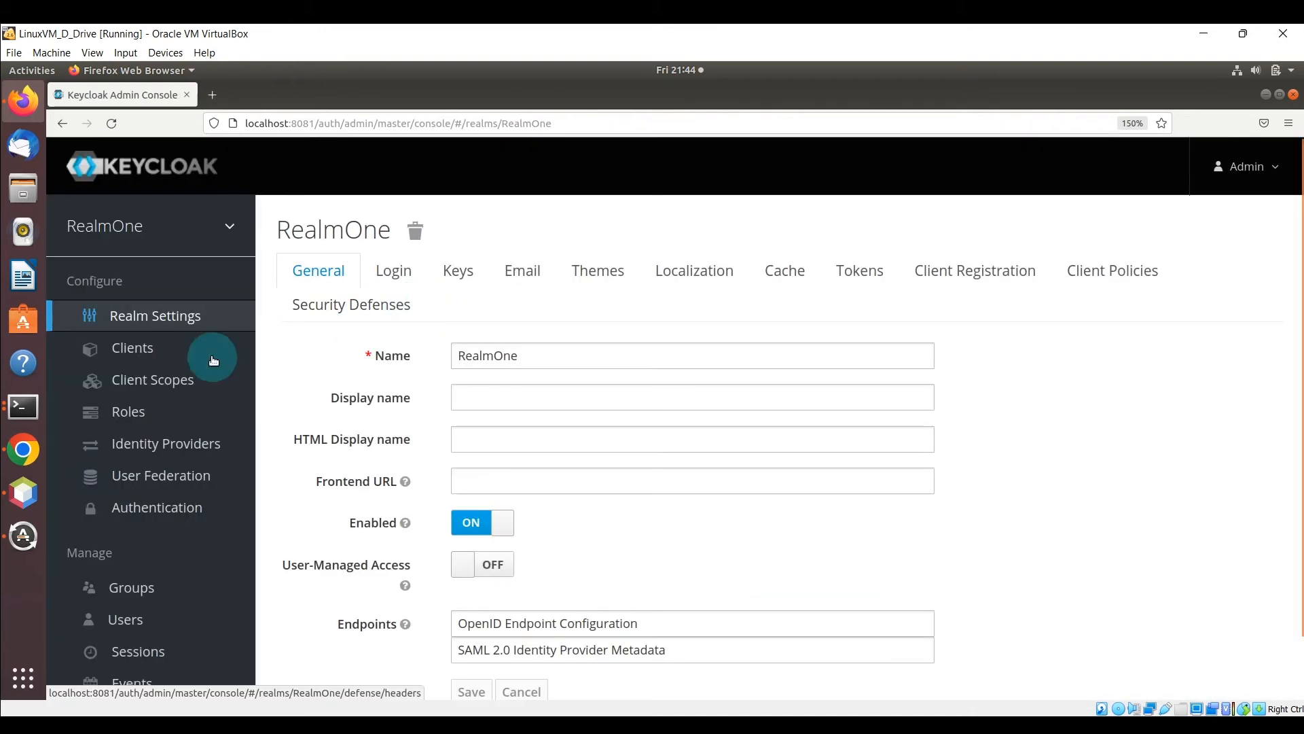
Create a new RealmOne client with Client ID chatApp and save it
{"action": "left_click", "coordinate": [132, 348]}
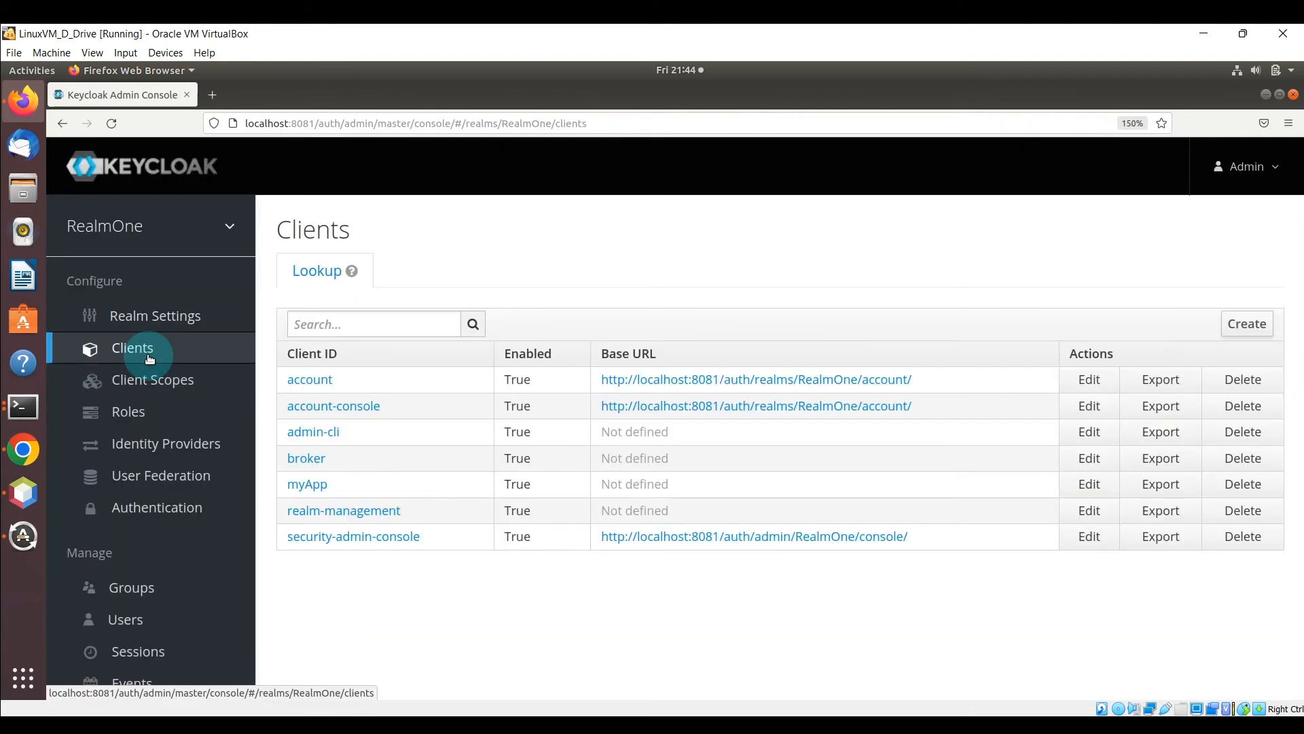
{"action": "left_click", "coordinate": [1246, 324]}
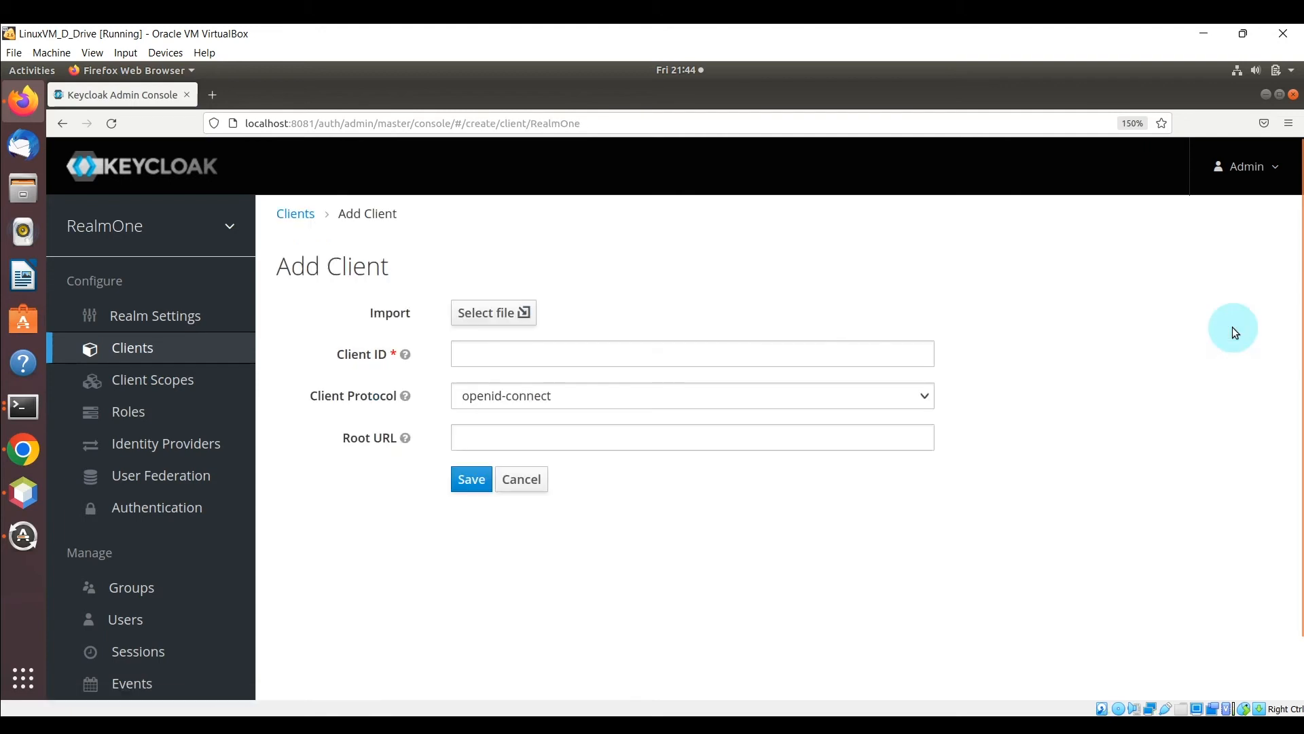
{"action": "type", "text": "chatApp"}
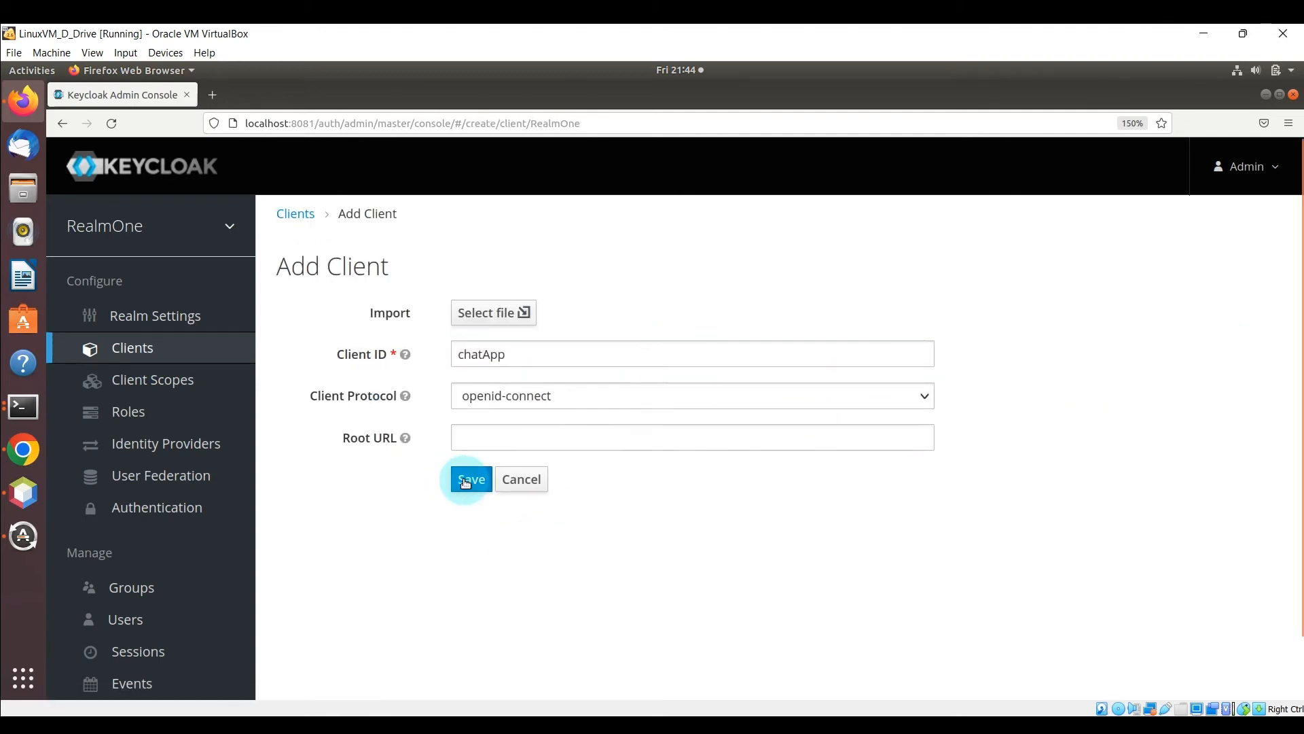
{"action": "left_click", "coordinate": [471, 480]}
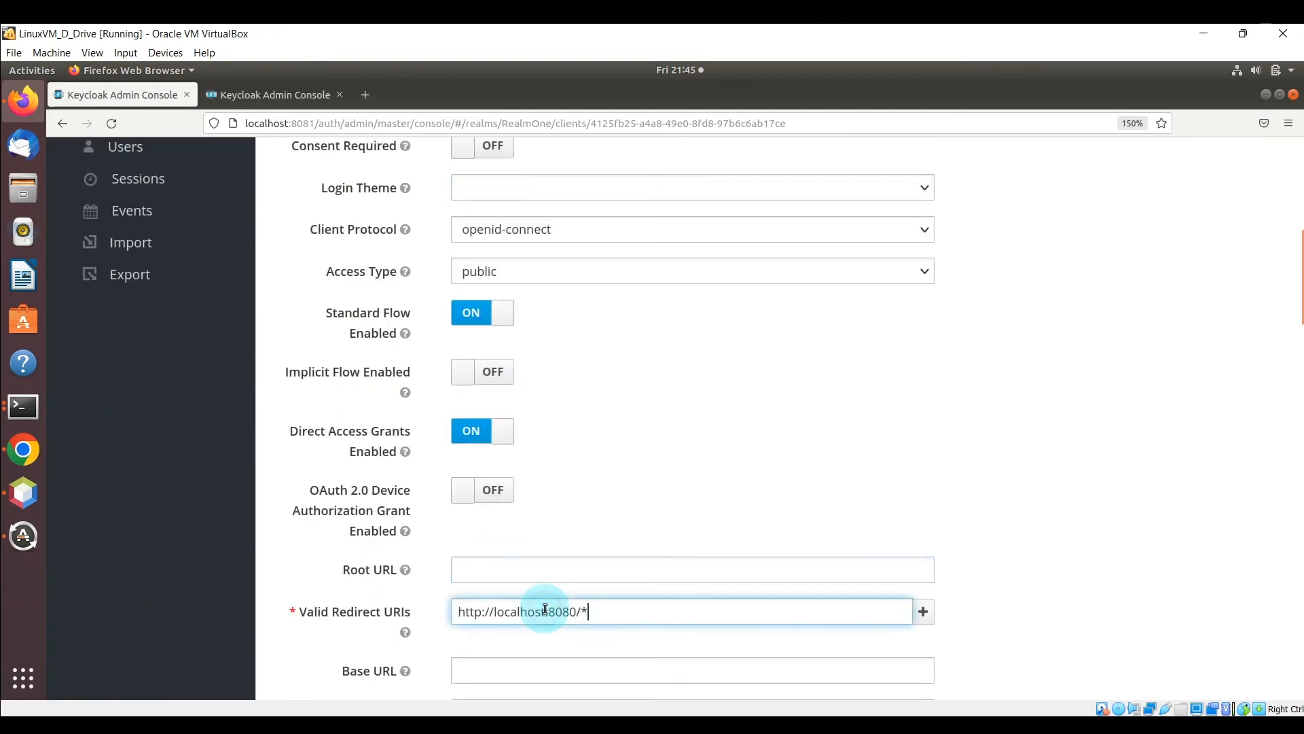
{"action": "left_click", "coordinate": [921, 610]}
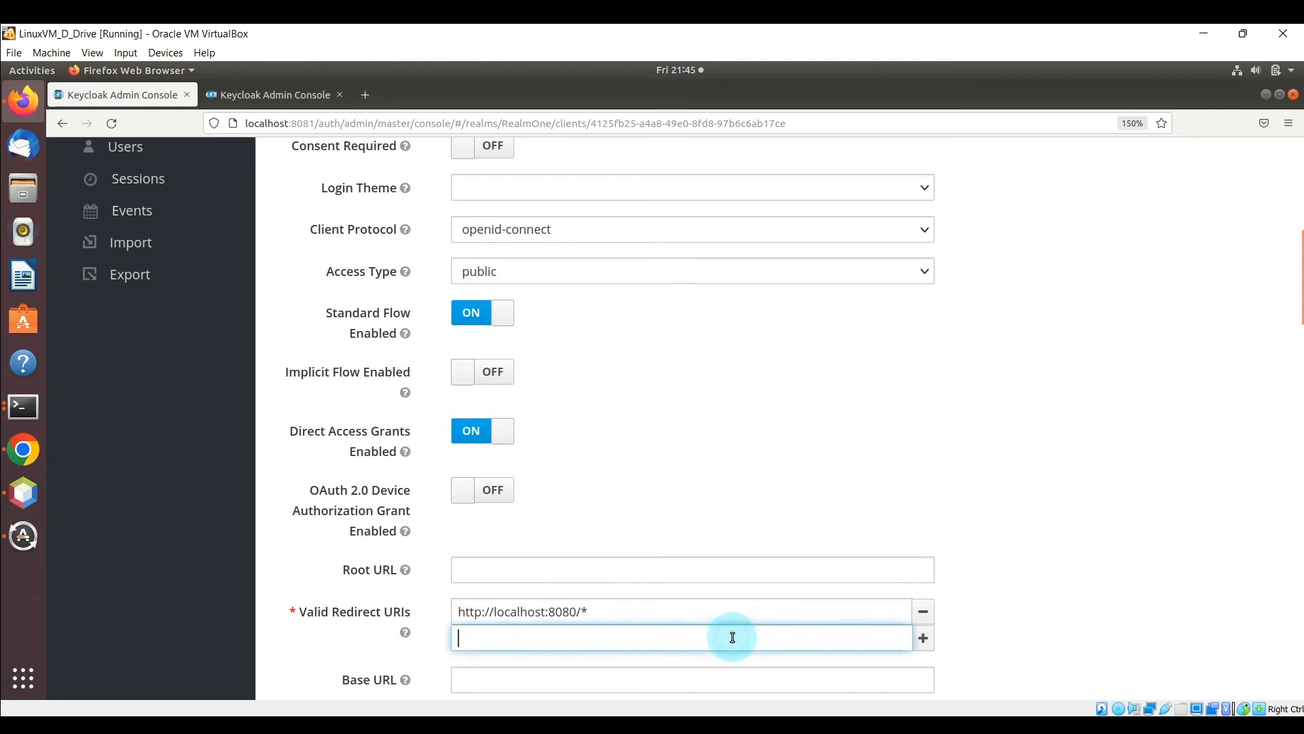
{"action": "type", "text": "http://localhost:8080/chat"}
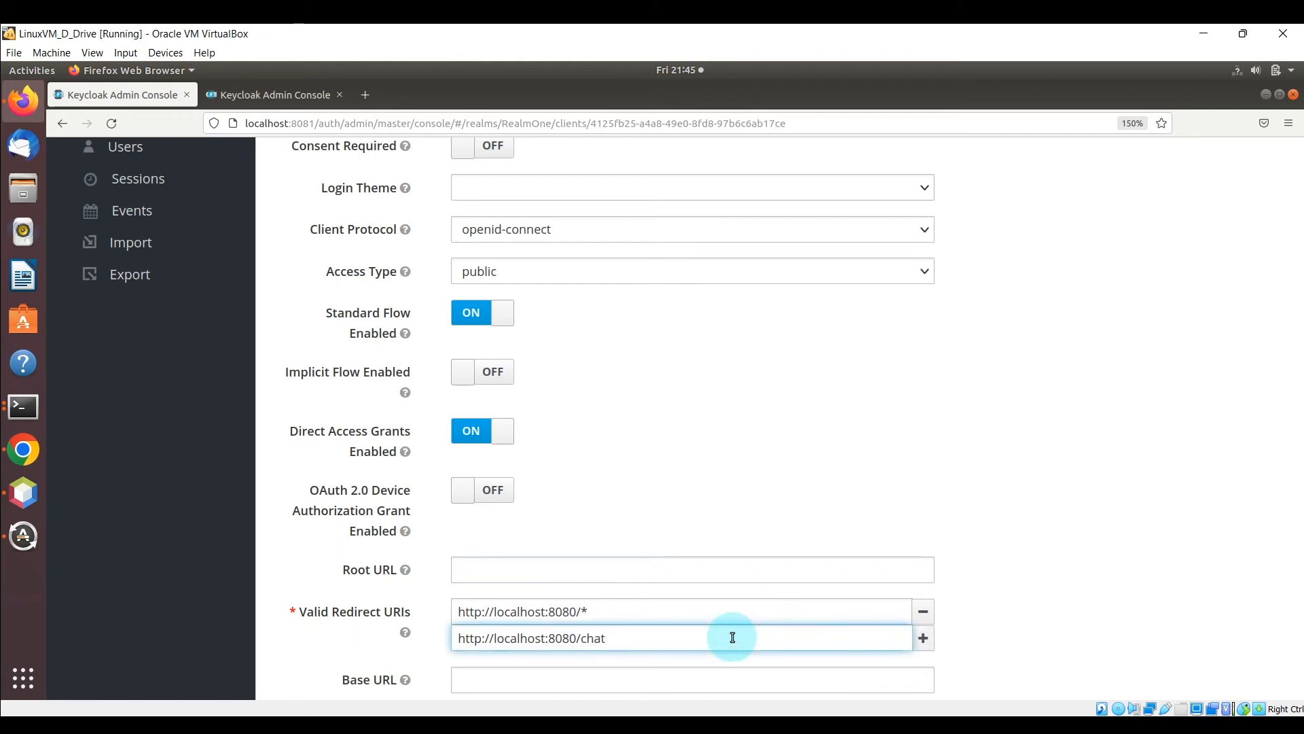
{"action": "scroll", "scroll_direction": "down", "scroll_amount": 3}
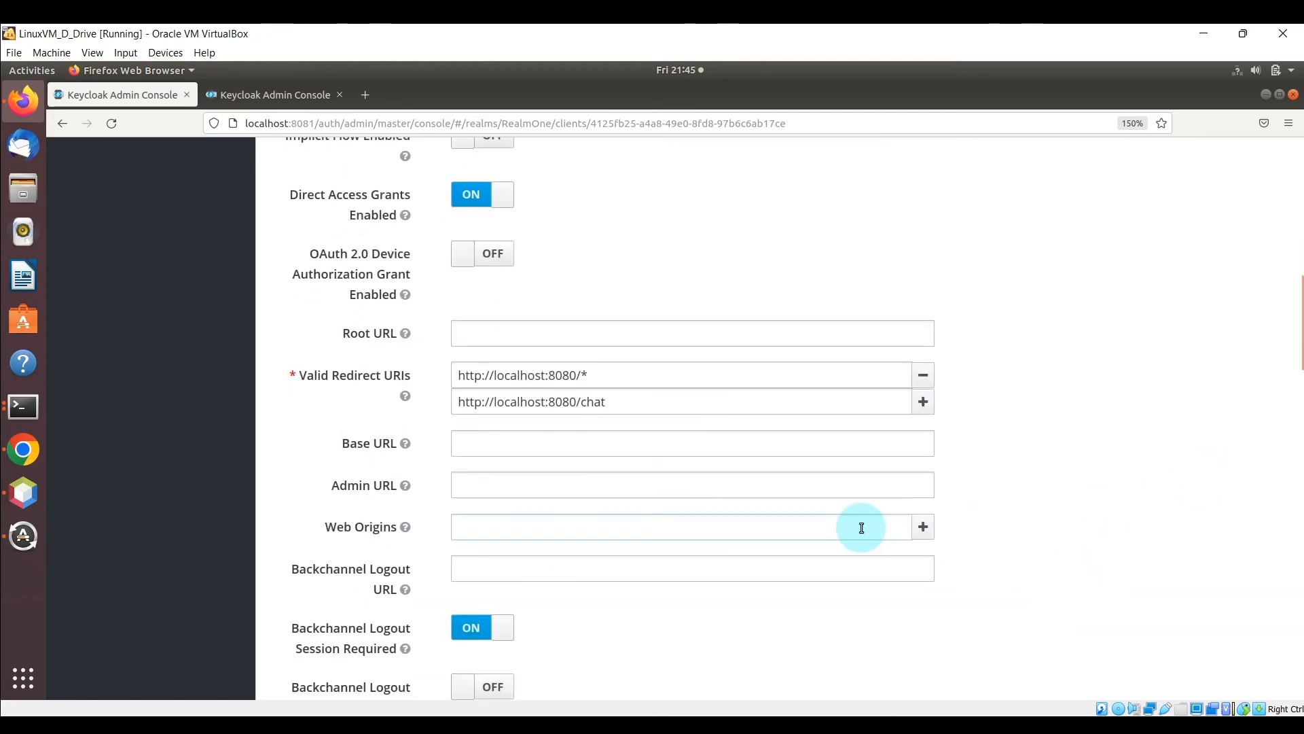
{"action": "left_click", "coordinate": [921, 402]}
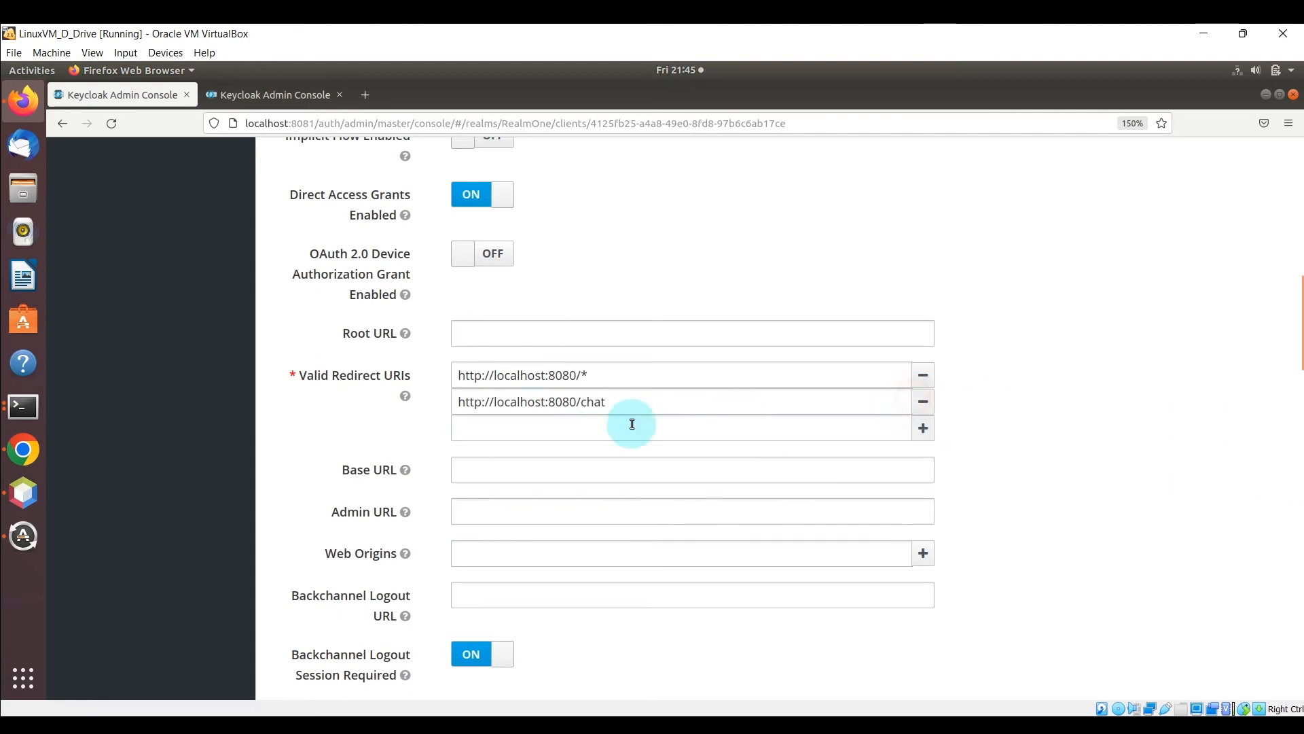
{"action": "type", "text": "http://localhost:8080"}
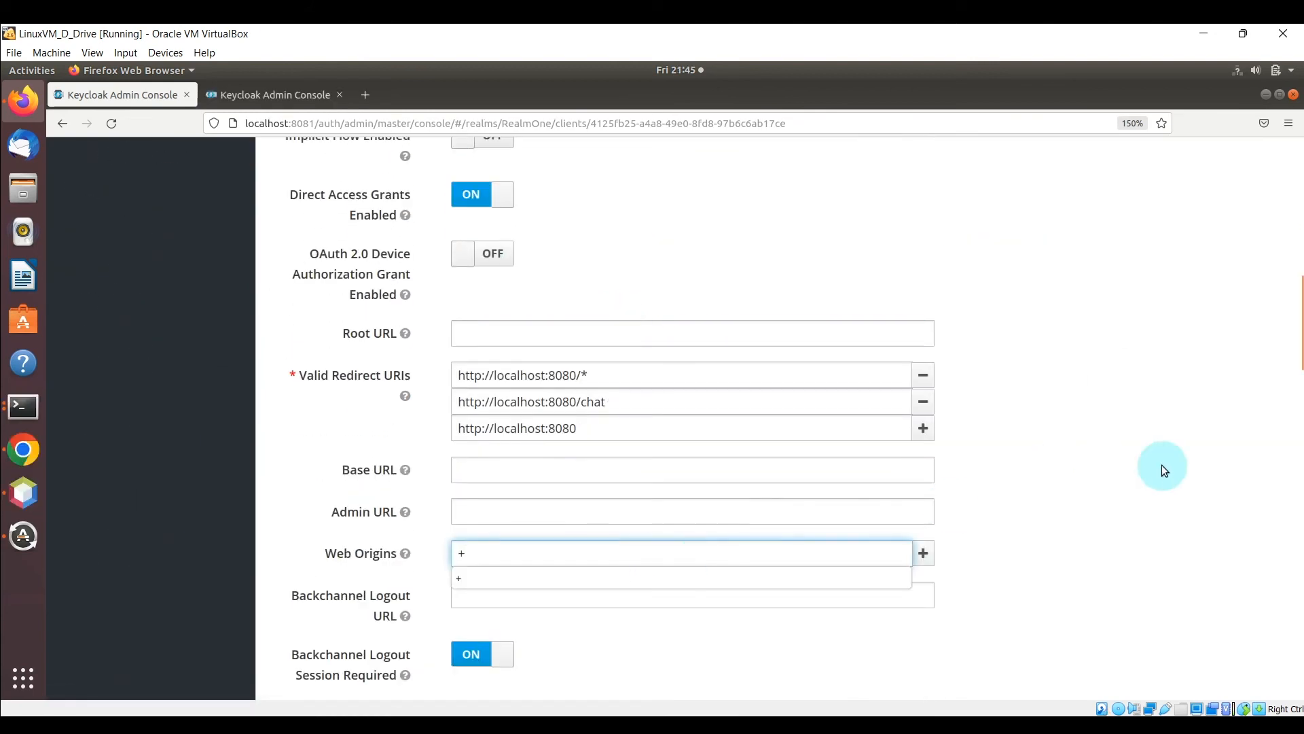
{"action": "scroll", "scroll_direction": "down", "scroll_amount": 3}
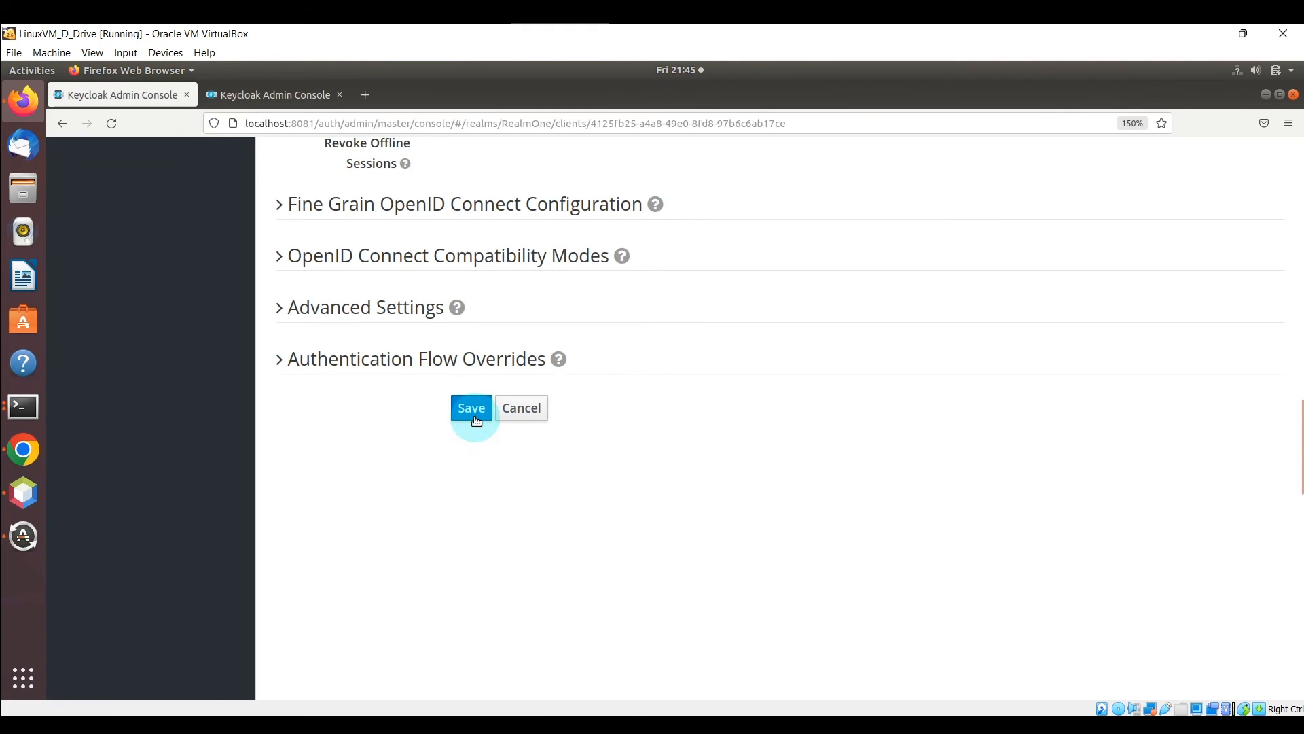
{"action": "left_click", "coordinate": [471, 407]}
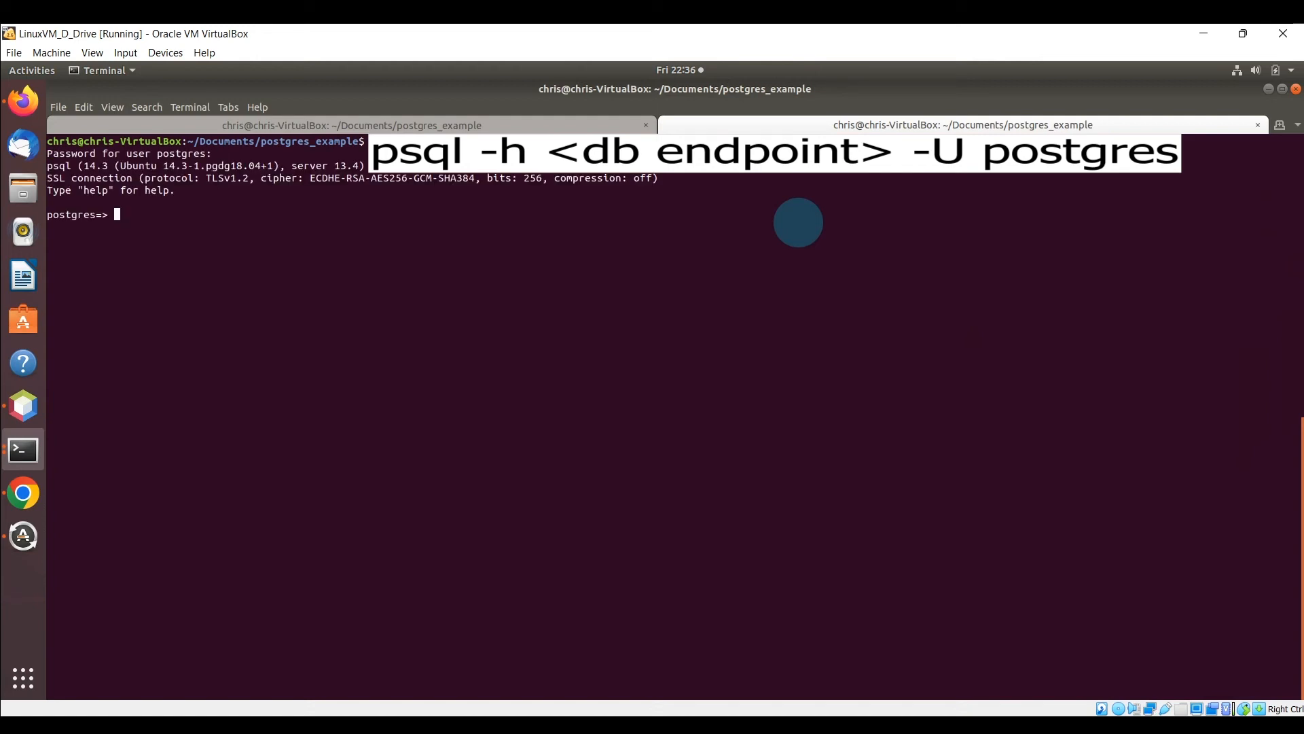
Create the demo1 database and list databases with \l
{"action": "type", "text": "create database"}
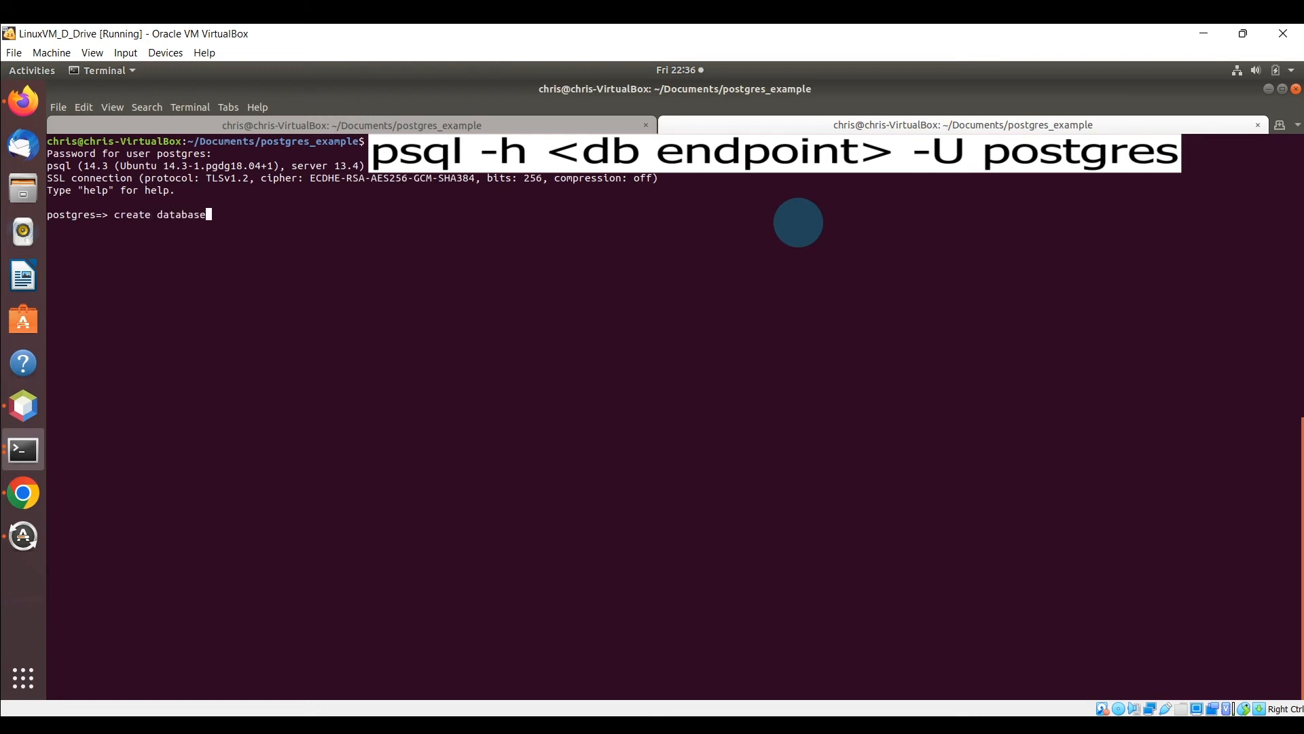
{"action": "type", "text": "demo1;"}
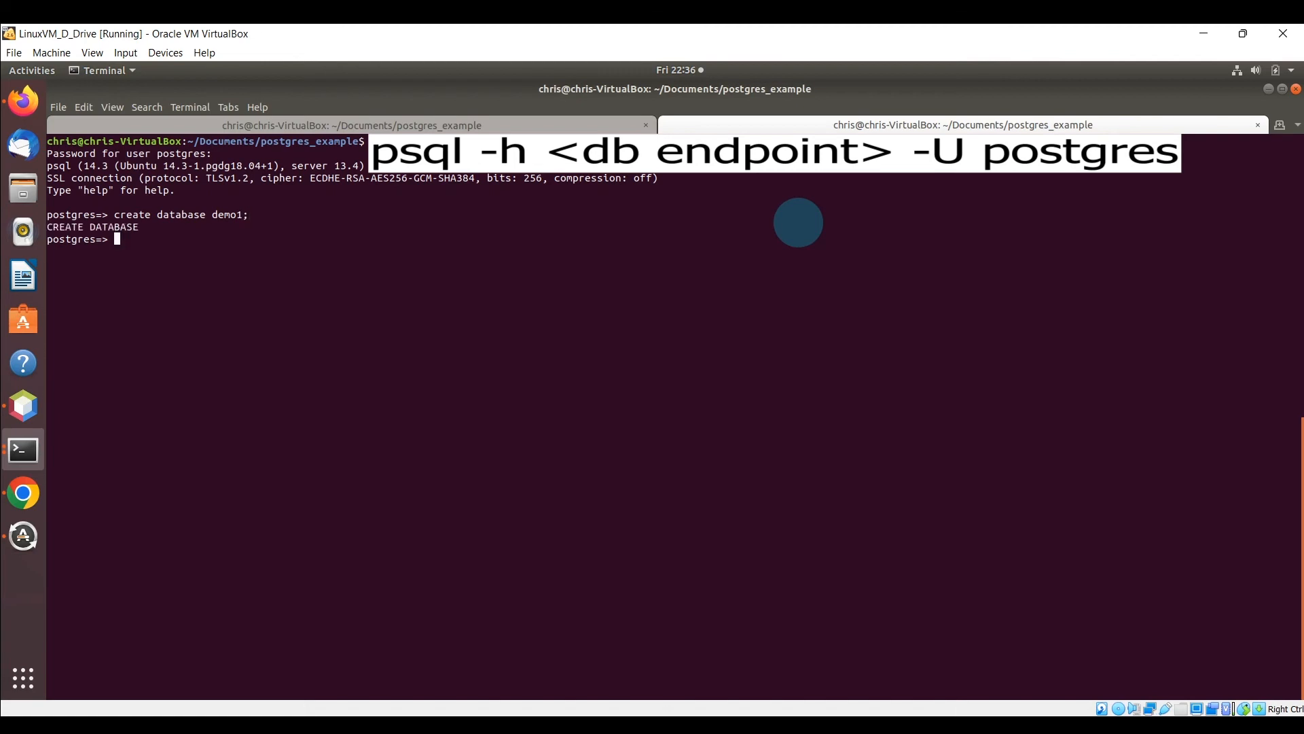
{"action": "type", "text": "\\l"}
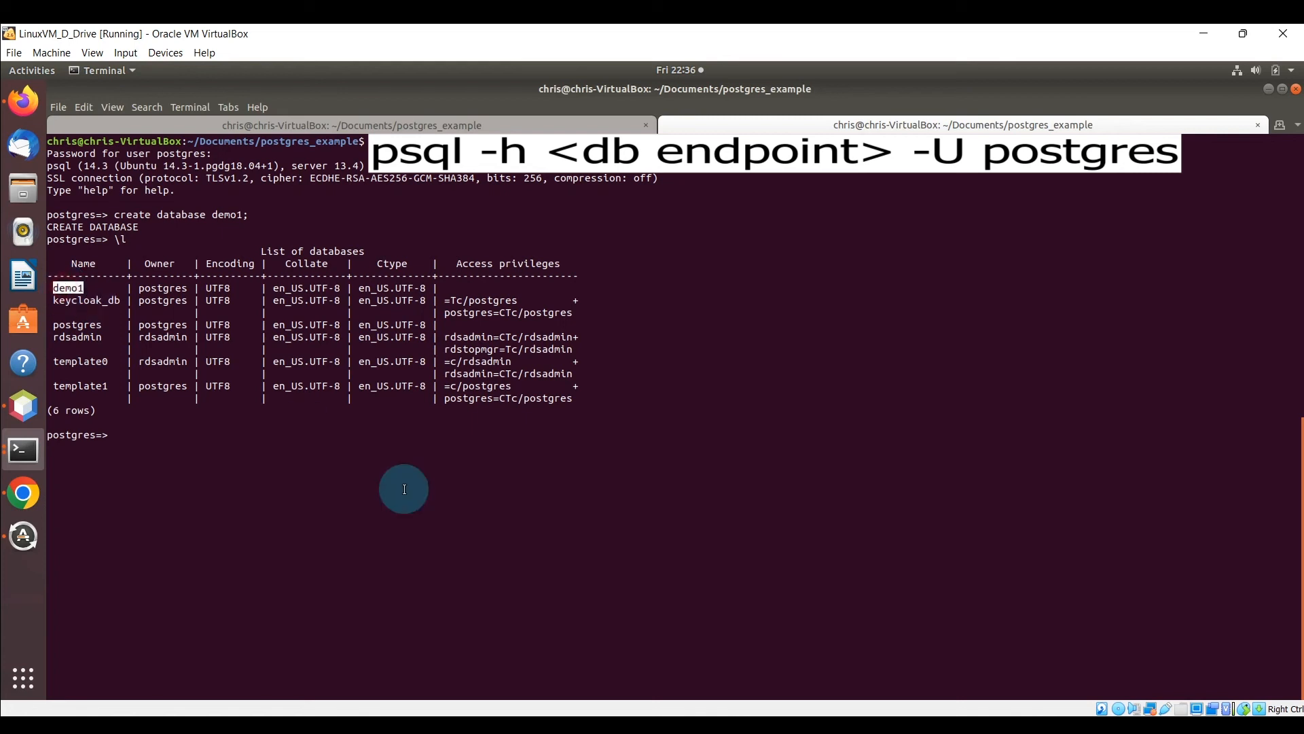
Grant all privileges on demo1 to postgres and list databases again
{"action": "type", "text": "grant"}
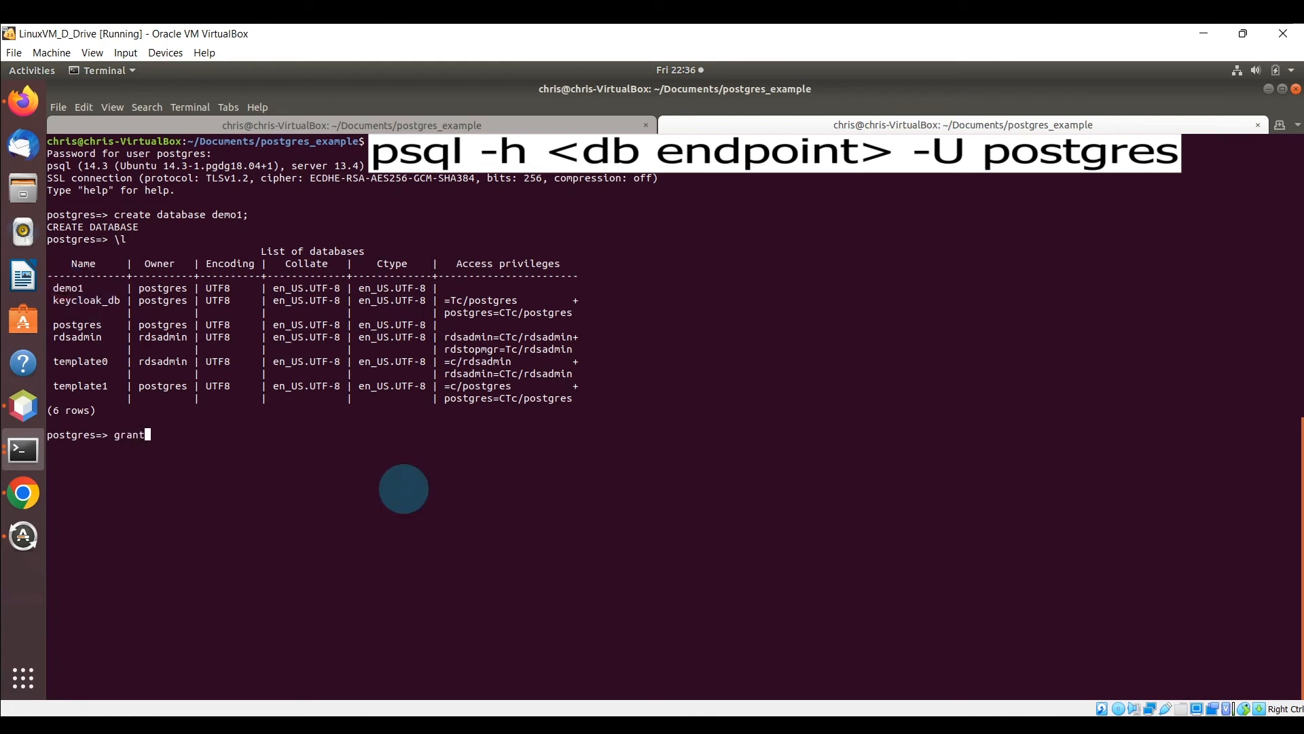
{"action": "type", "text": "all privileges on database"}
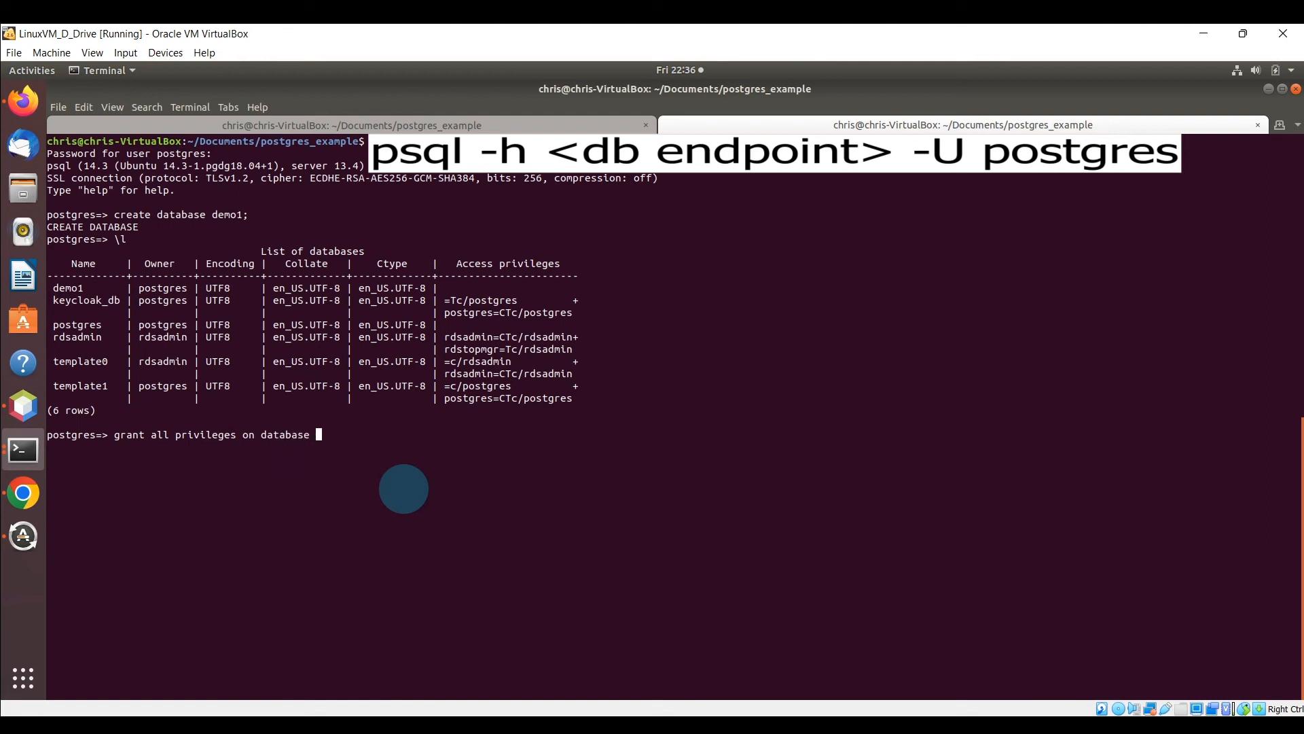
{"action": "type", "text": "demo1 to postgres;"}
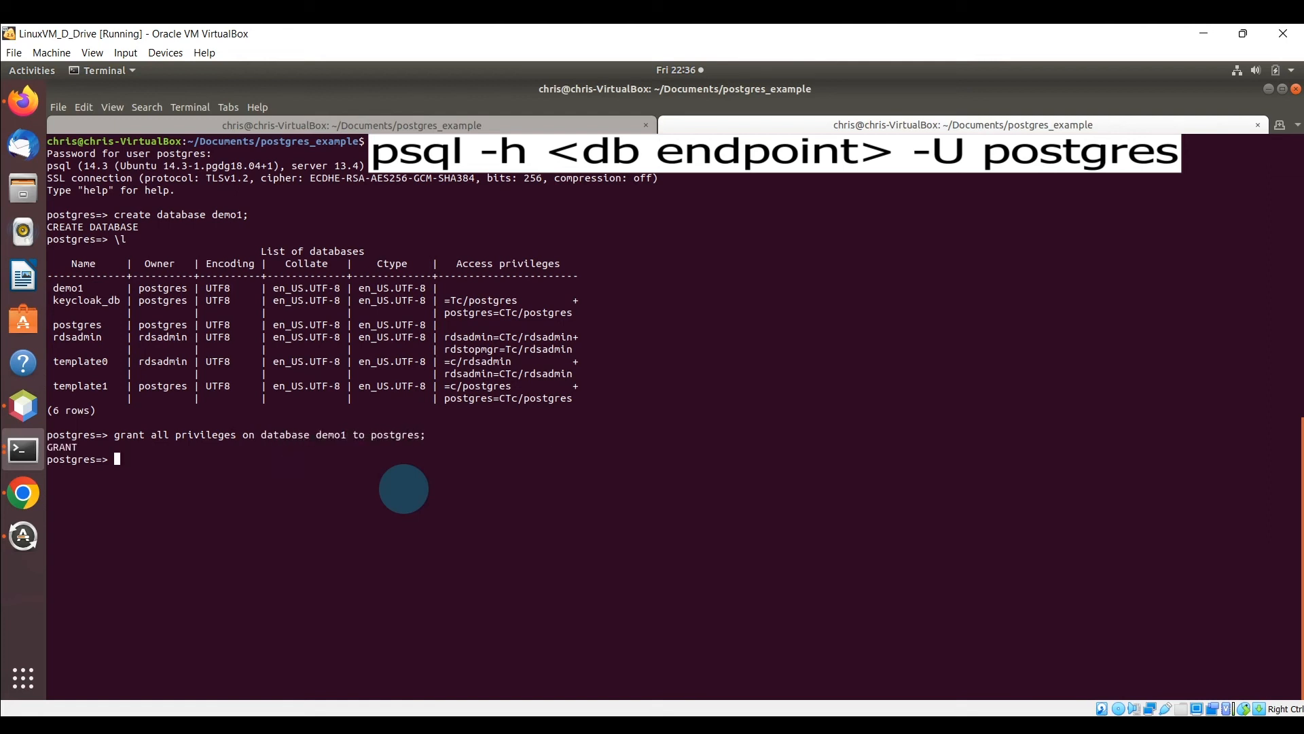
{"action": "type", "text": "\\l"}
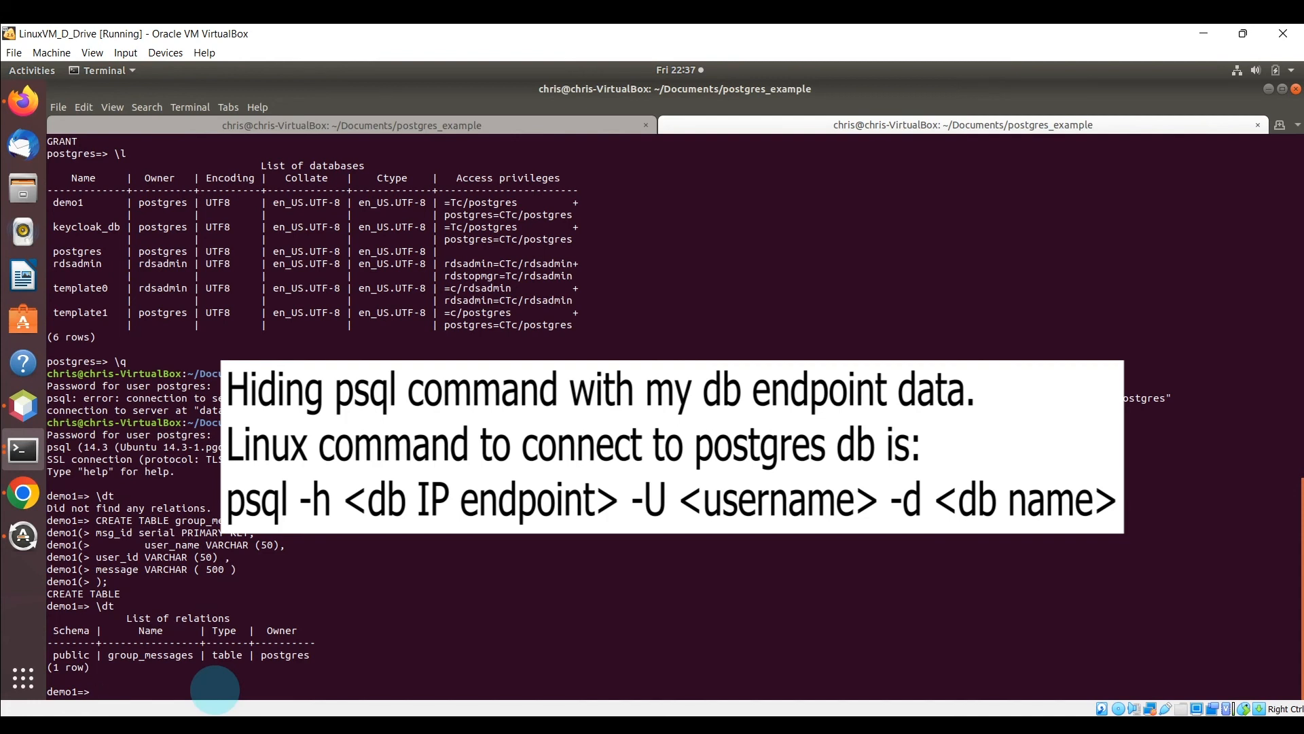
Start a SELECT query at the demo1 psql prompt after creating group_messages
{"action": "type", "text": "select"}
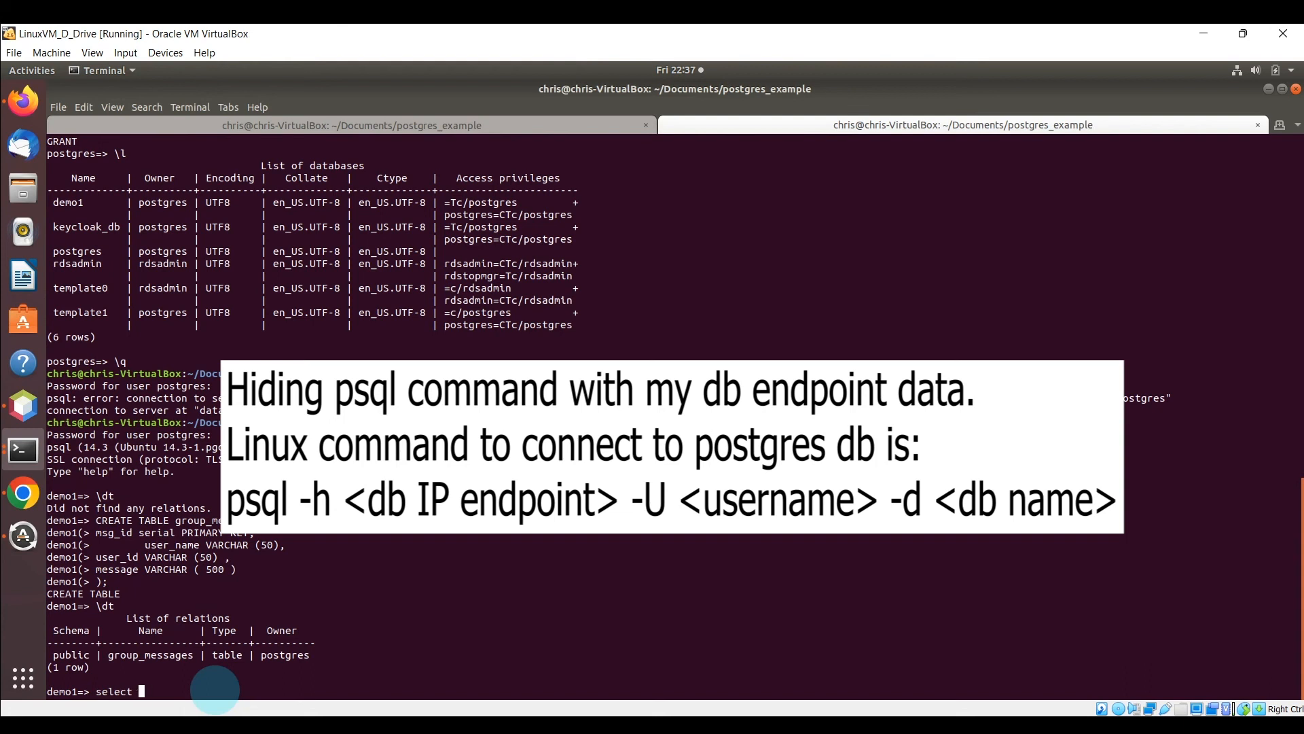